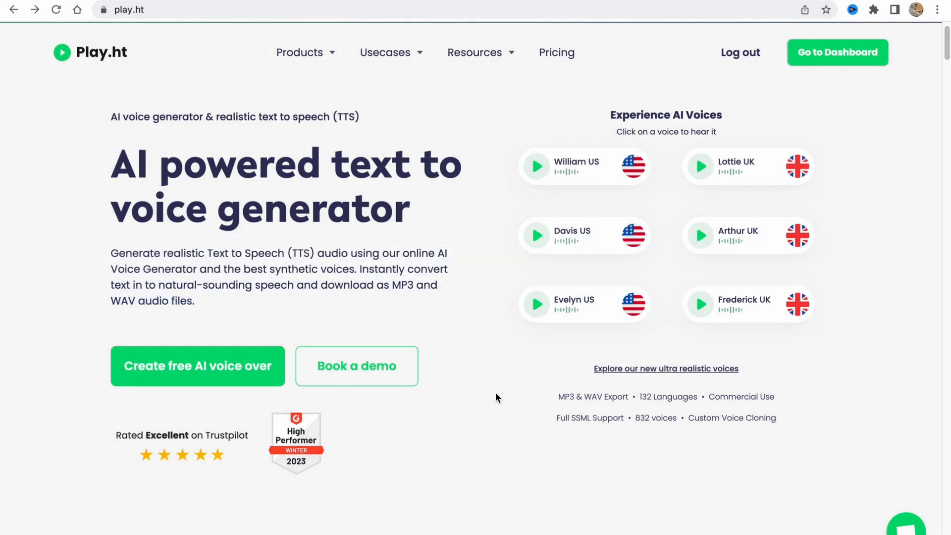
mouse_move(454, 375)
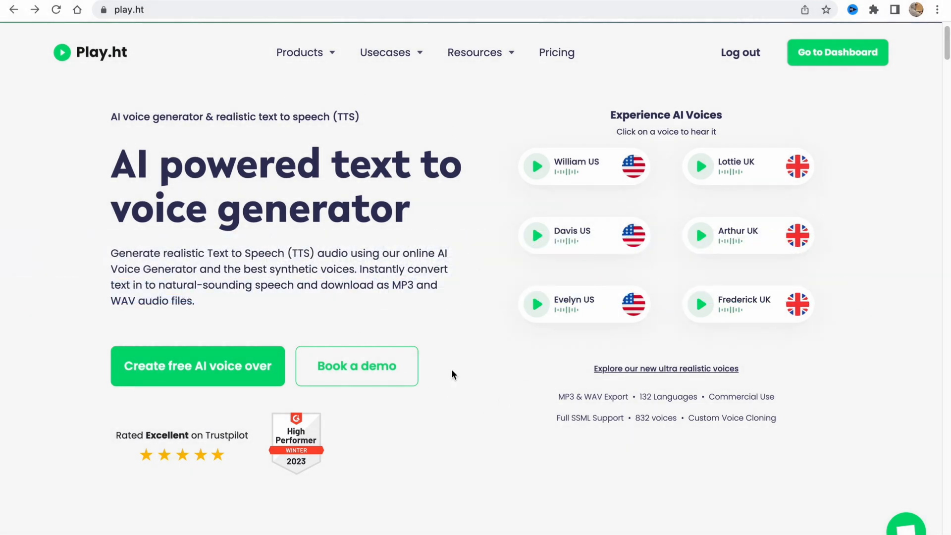
mouse_move(497, 382)
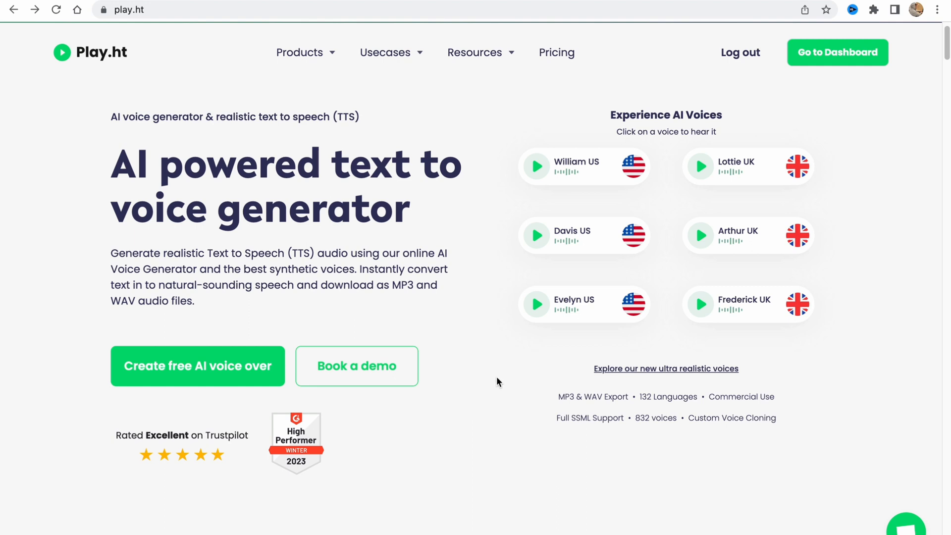
mouse_move(485, 386)
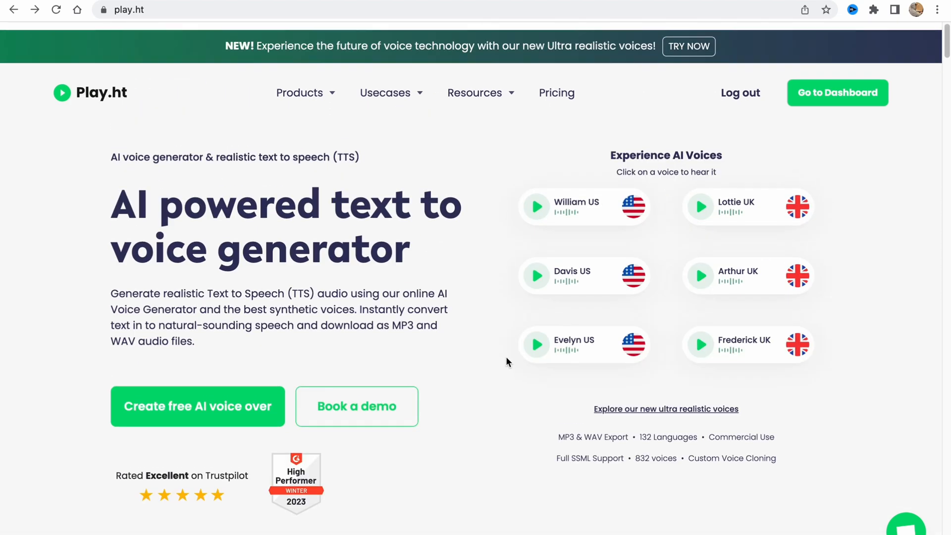
- Browse the Play.ht landing page and its list of voice products on offer
scroll(down, 3)
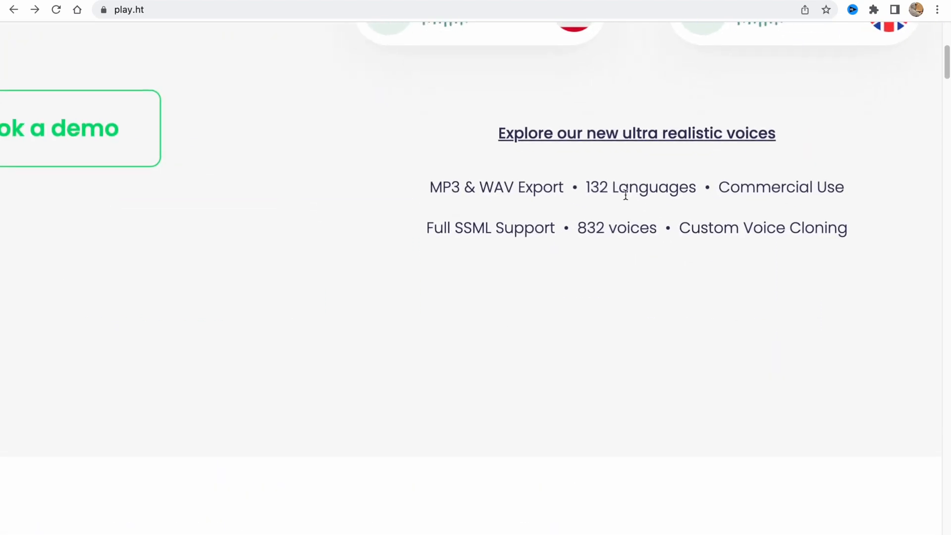
scroll(up, 3)
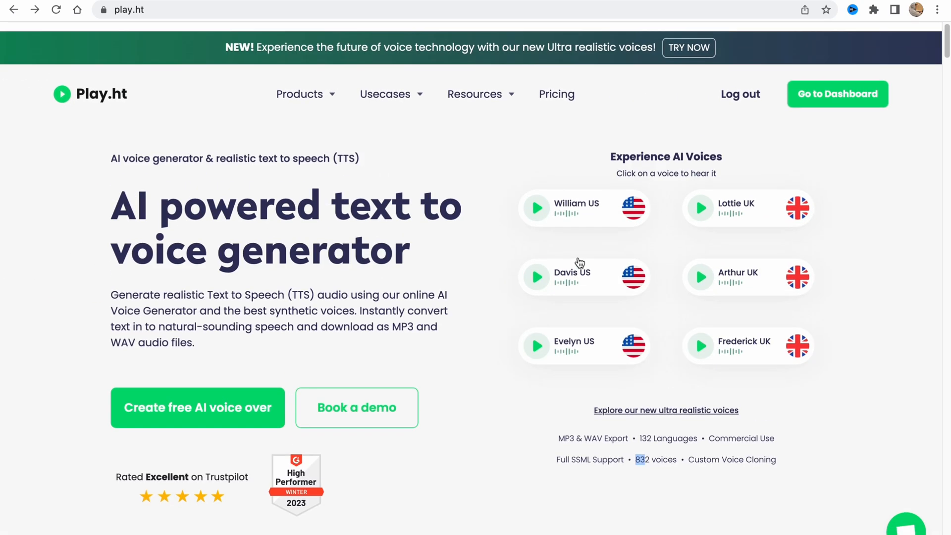
scroll(down, 3)
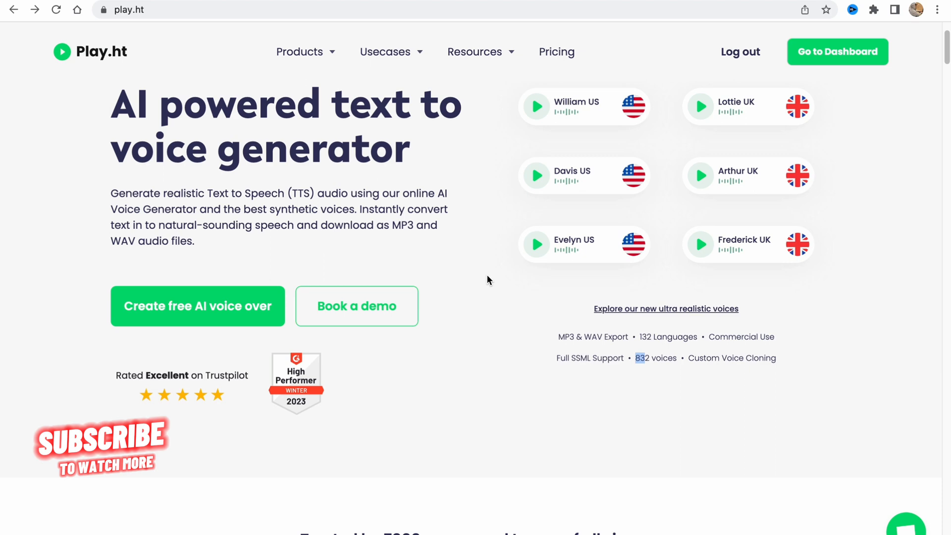
scroll(down, 3)
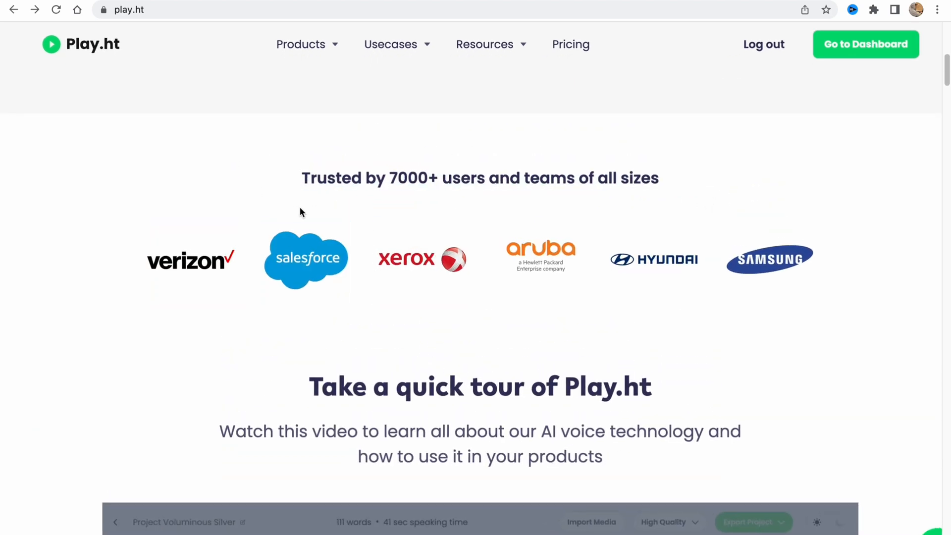
mouse_move(426, 248)
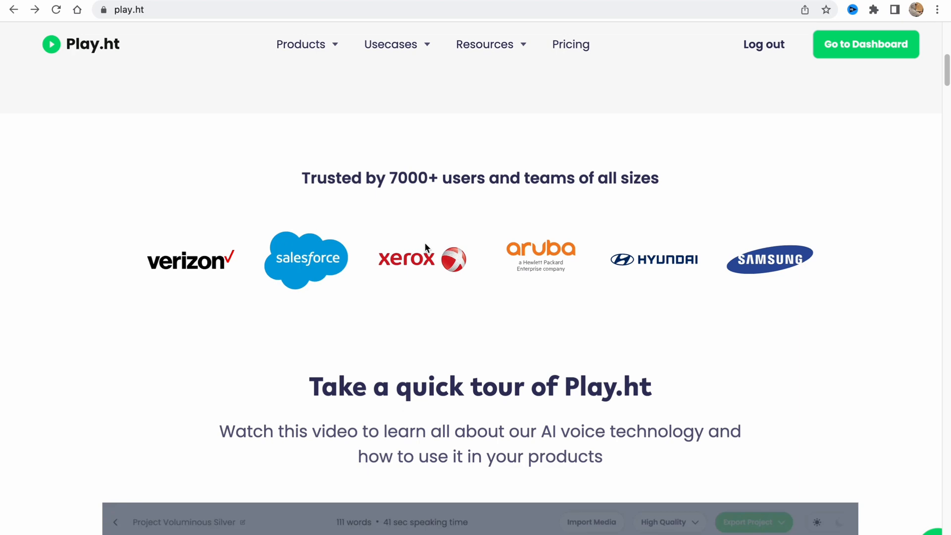
mouse_move(716, 273)
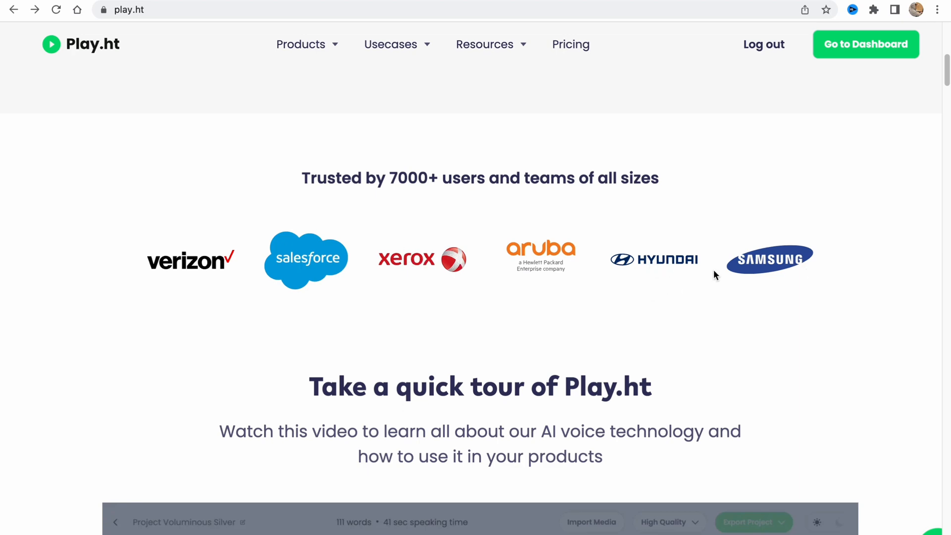
scroll(down, 3)
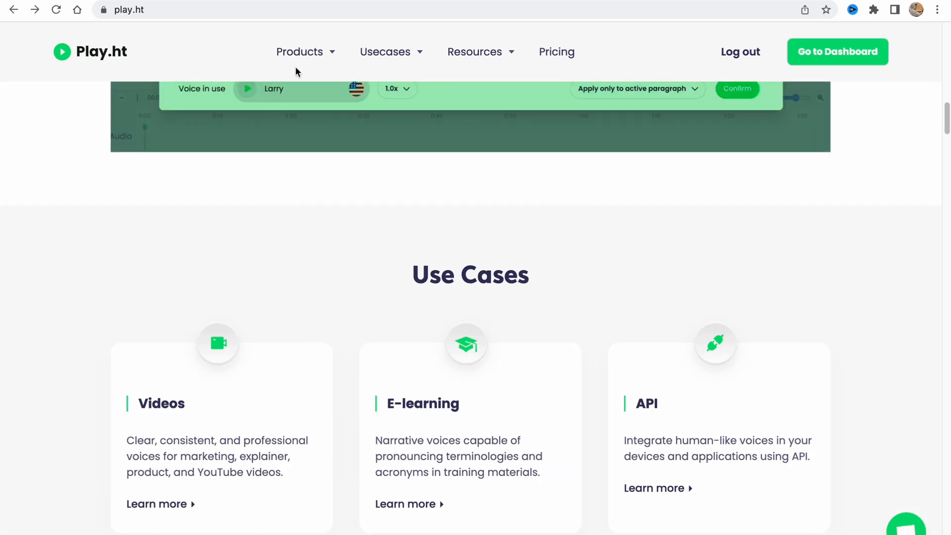
click(299, 51)
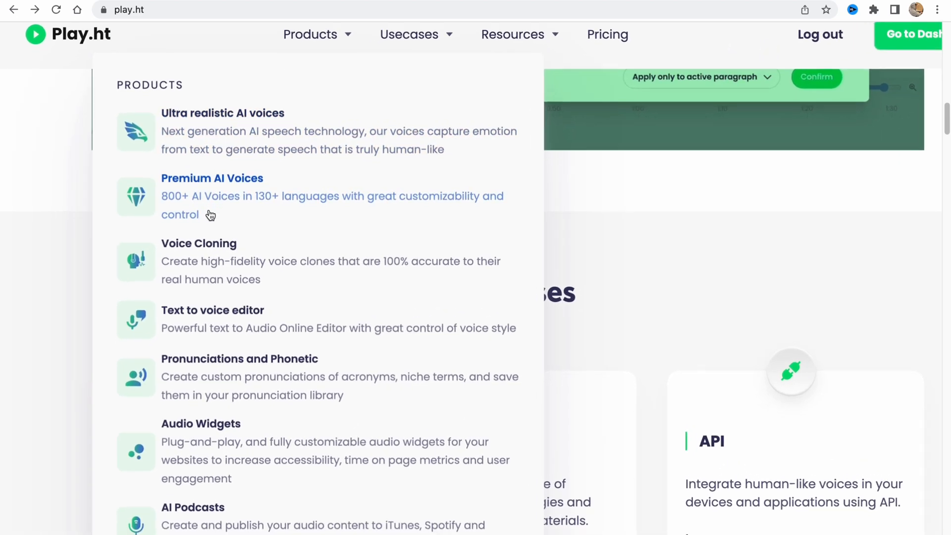
scroll(down, 3)
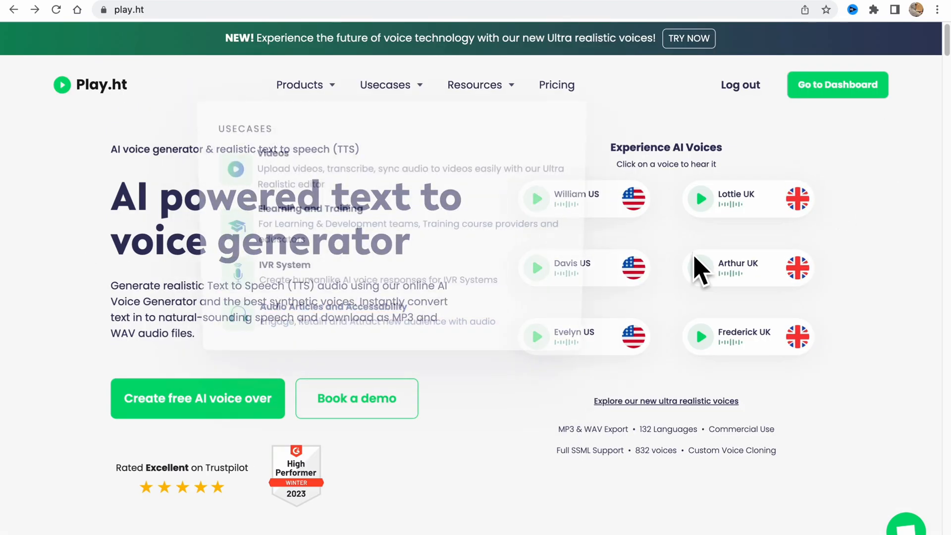
mouse_move(825, 123)
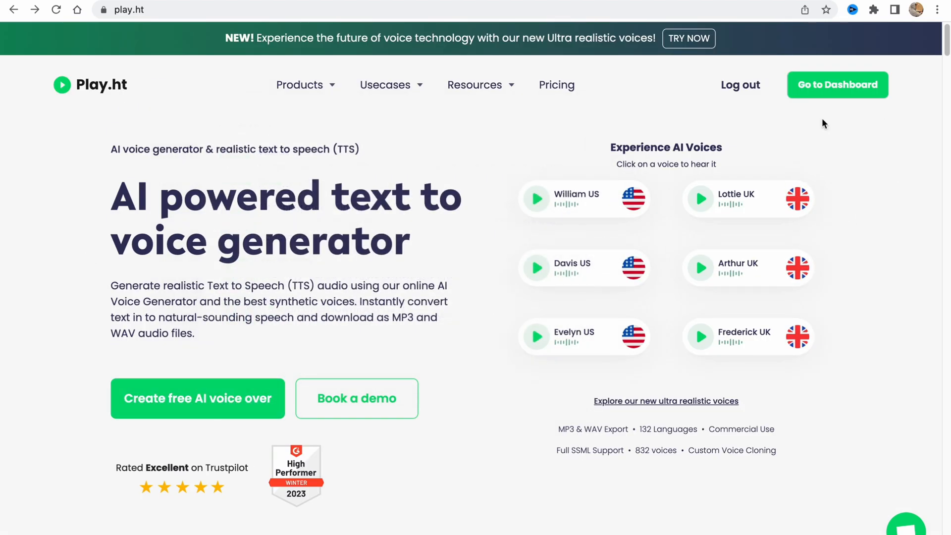
mouse_move(226, 401)
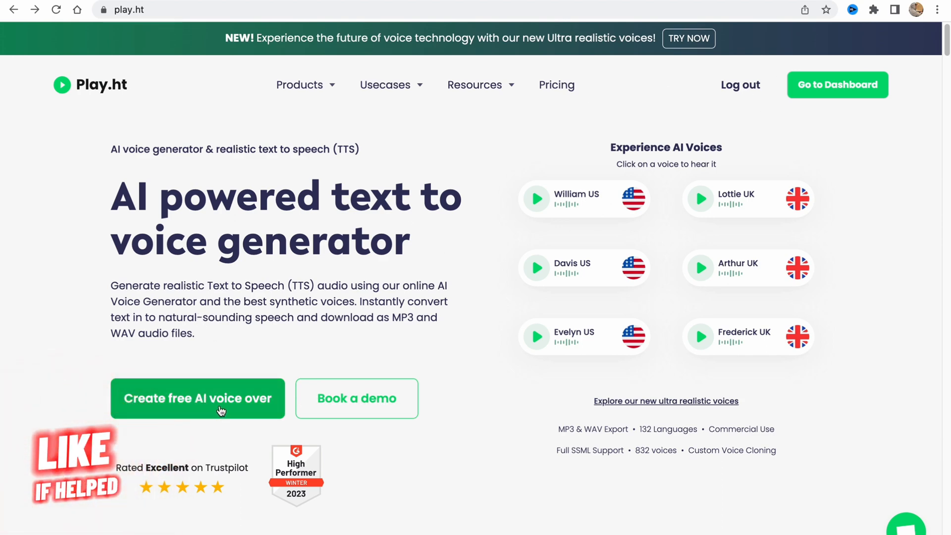
- Start a free AI voiceover, sign in, and browse the dashboard's files list
click(197, 398)
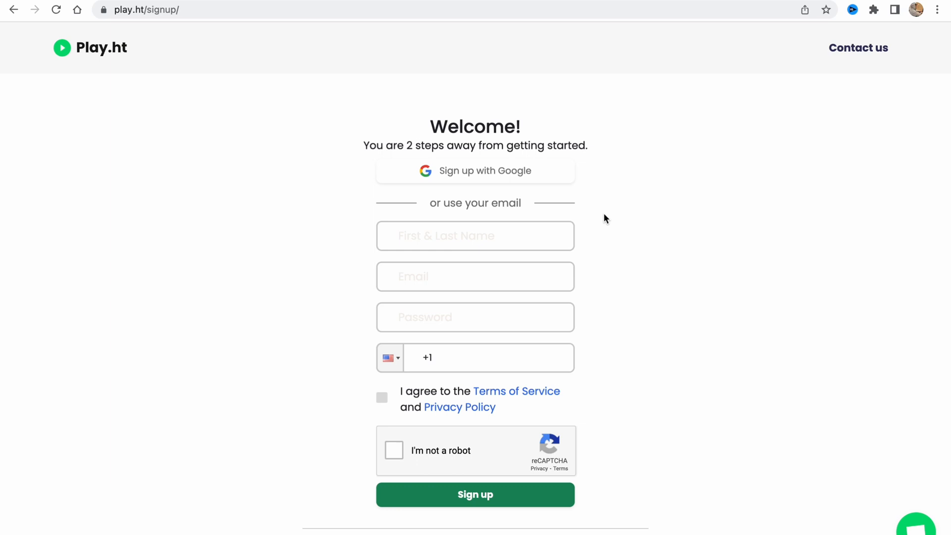
click(475, 170)
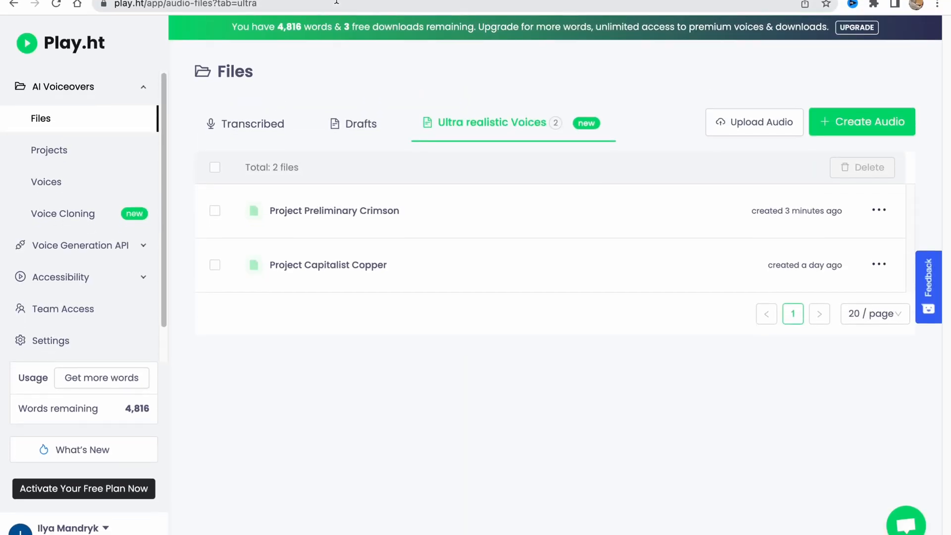
scroll(down, 3)
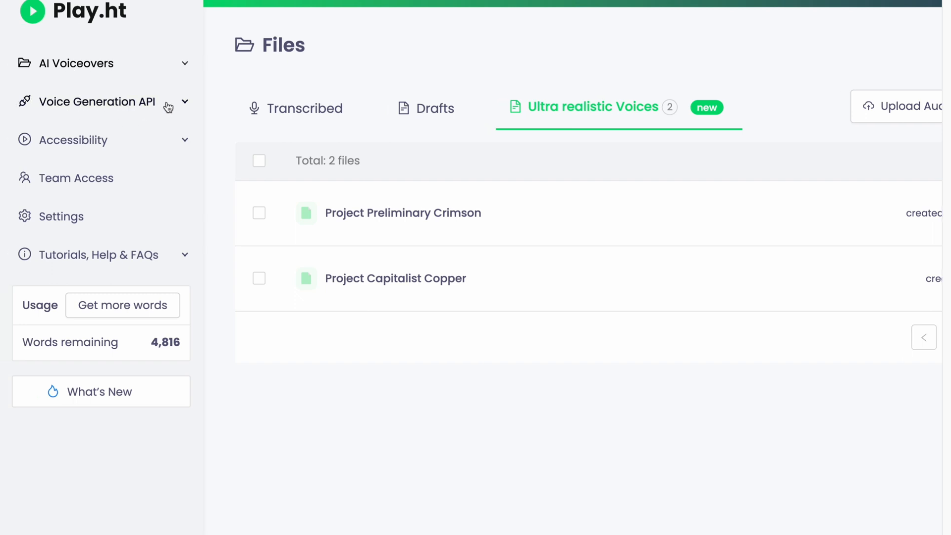
mouse_move(89, 131)
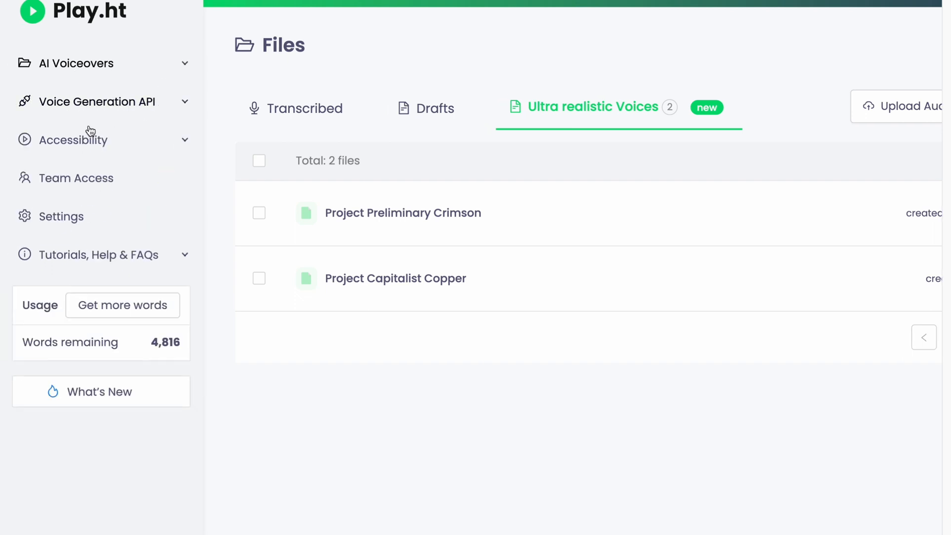
- Peek at the accessibility section, then bring up the audio quality settings
click(73, 140)
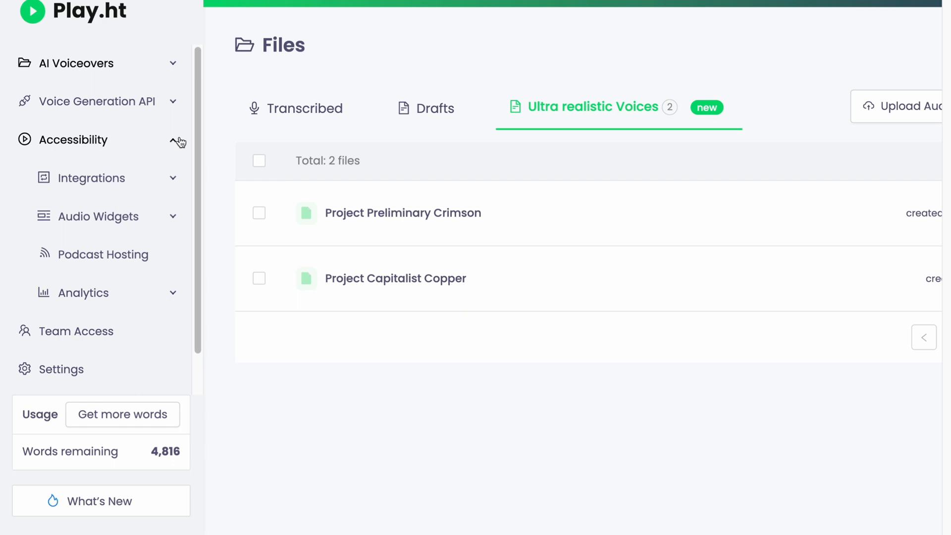
click(176, 142)
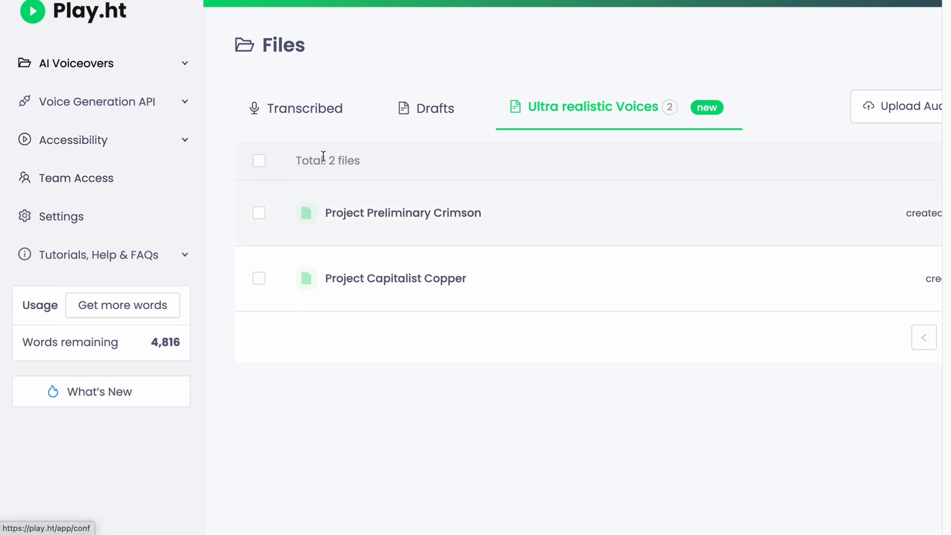
click(62, 216)
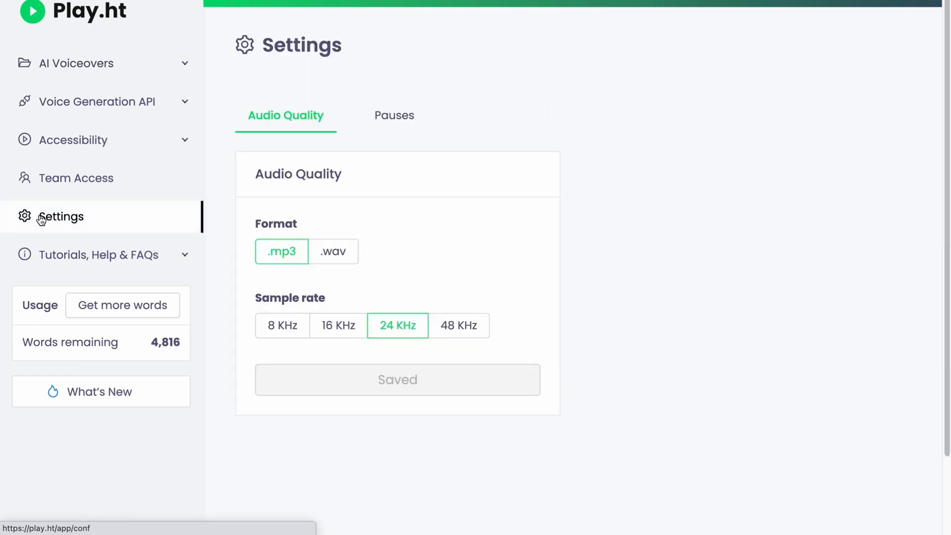
mouse_move(115, 337)
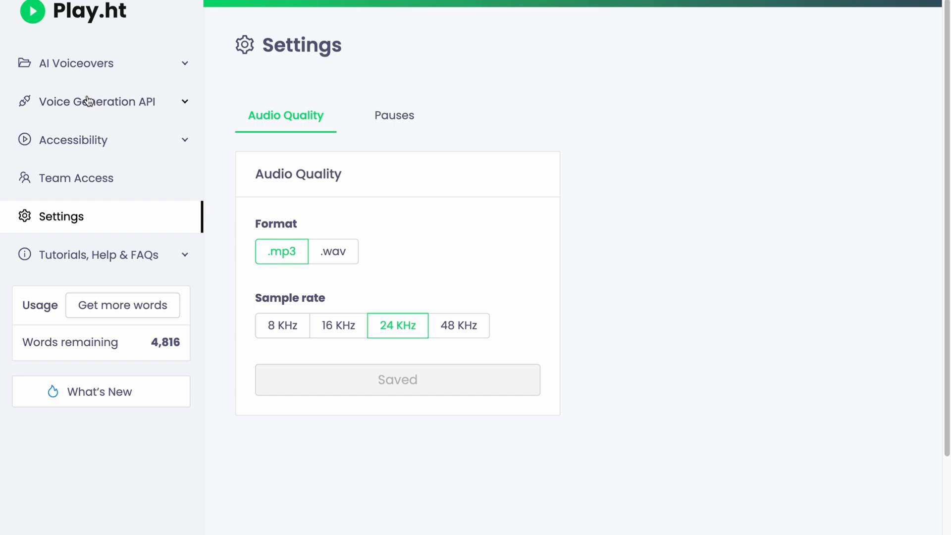
click(76, 63)
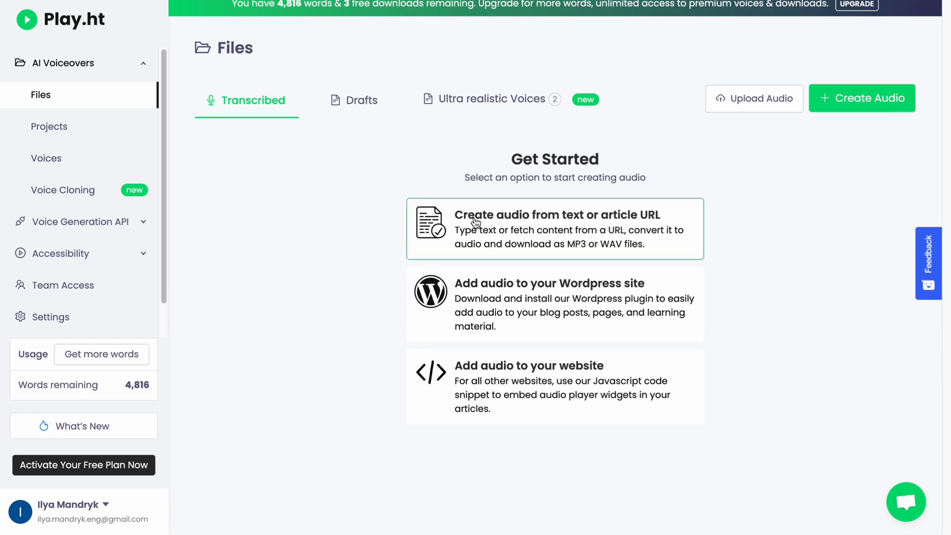
mouse_move(585, 230)
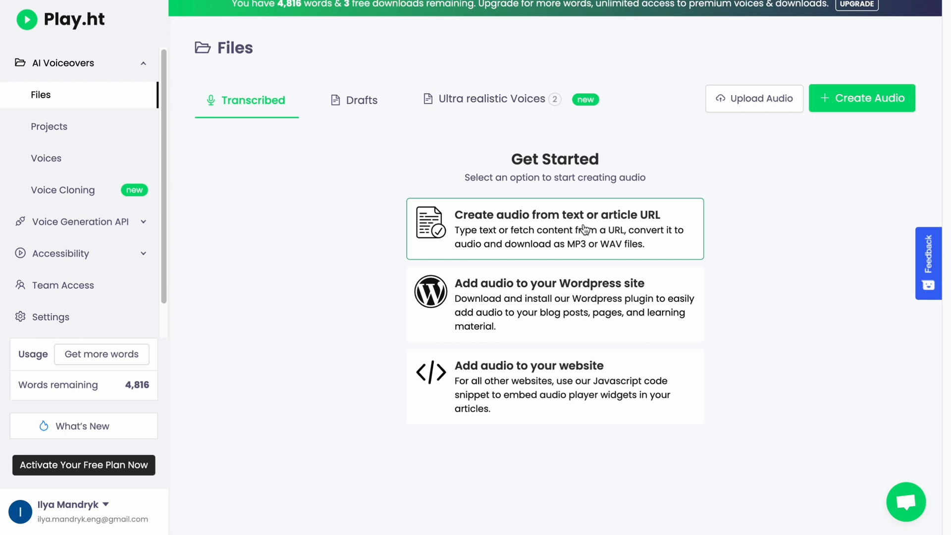
mouse_move(481, 306)
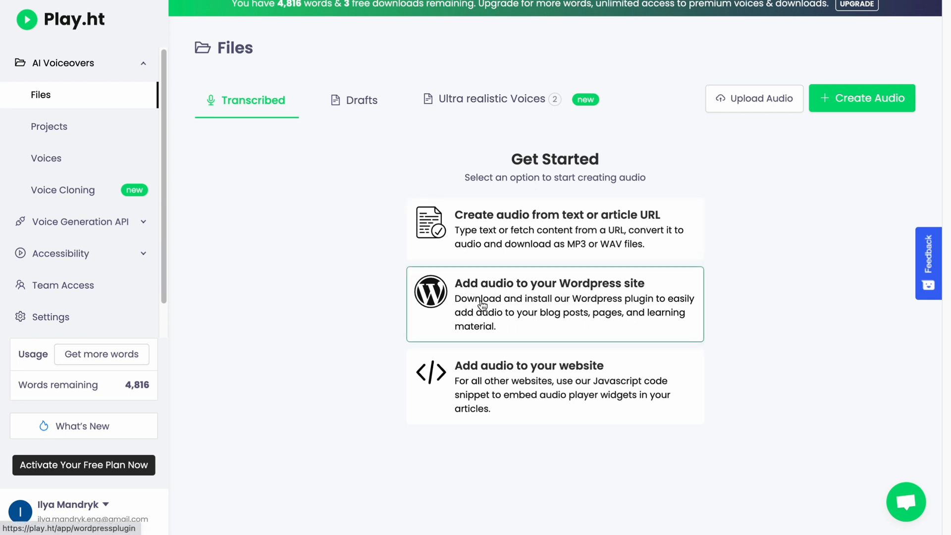
mouse_move(668, 304)
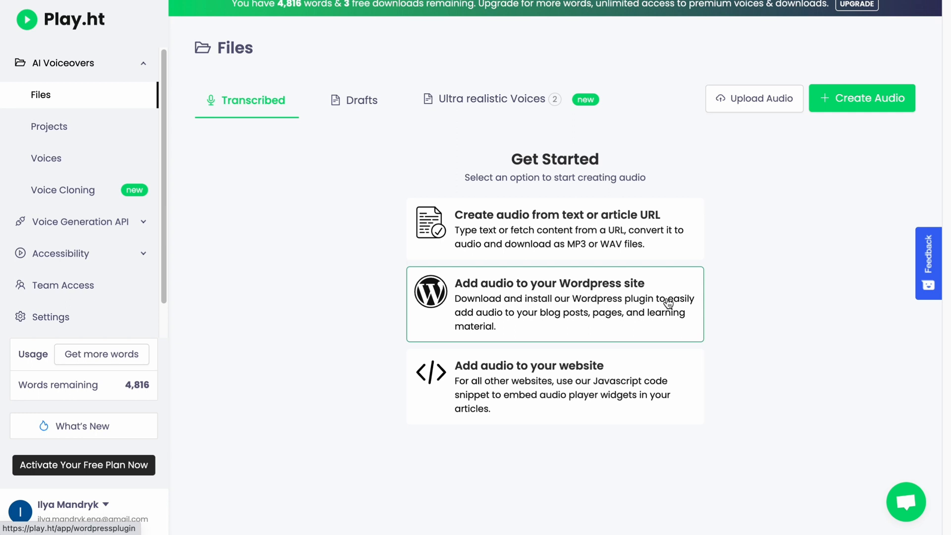
mouse_move(490, 387)
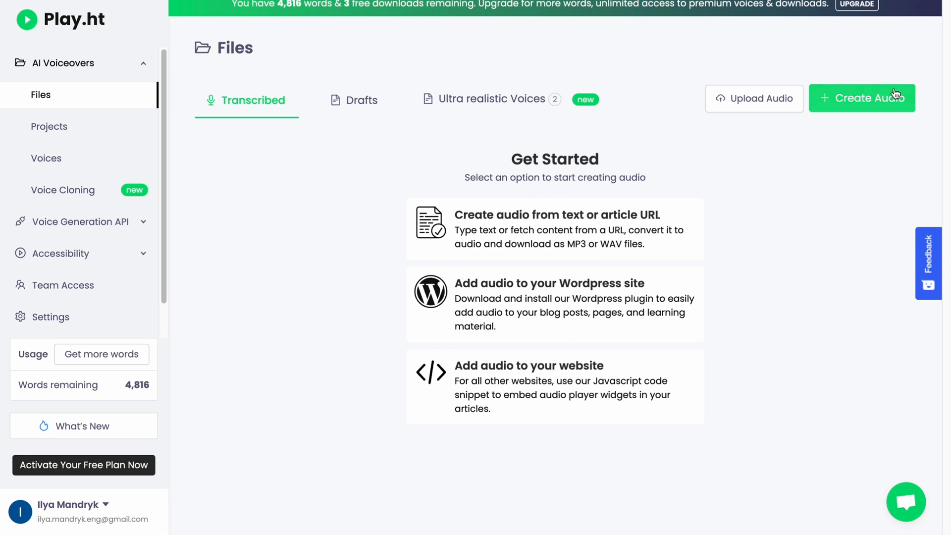
mouse_move(875, 97)
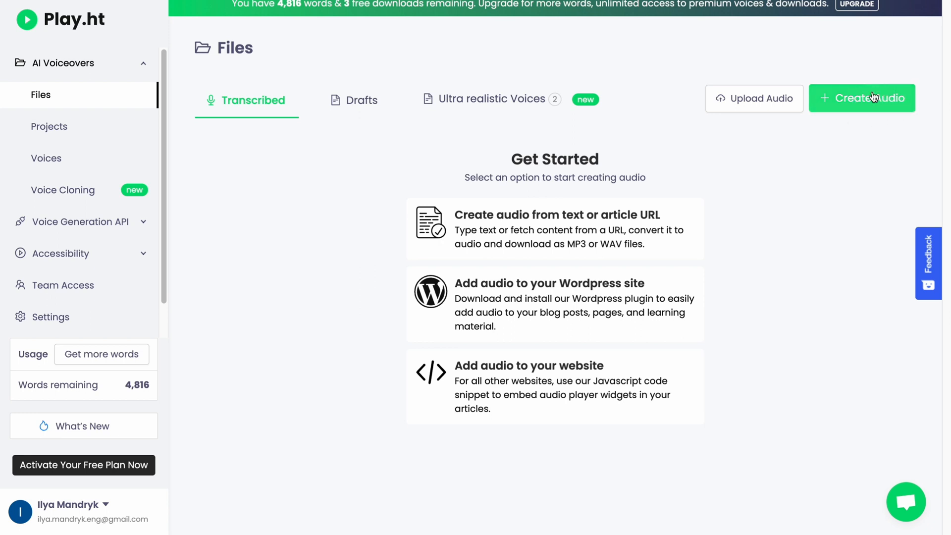
mouse_move(339, 103)
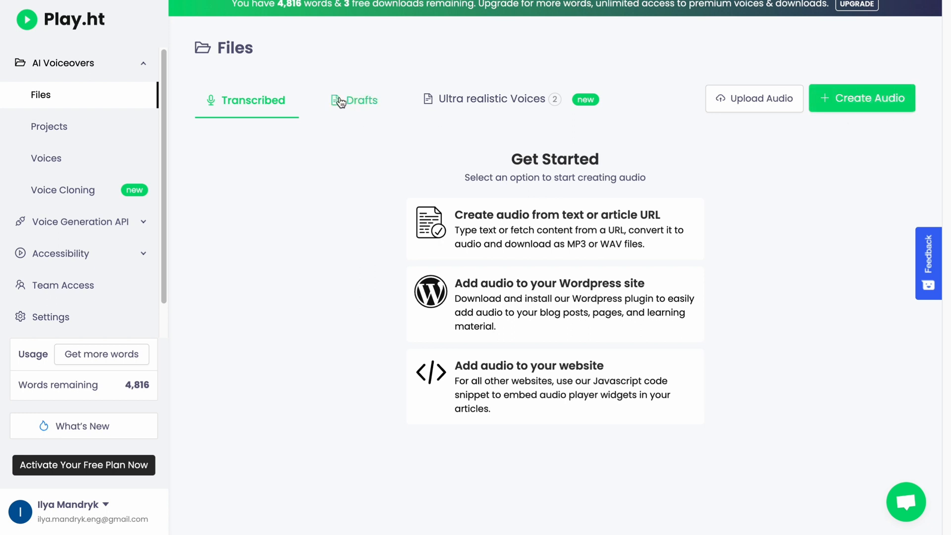
mouse_move(249, 111)
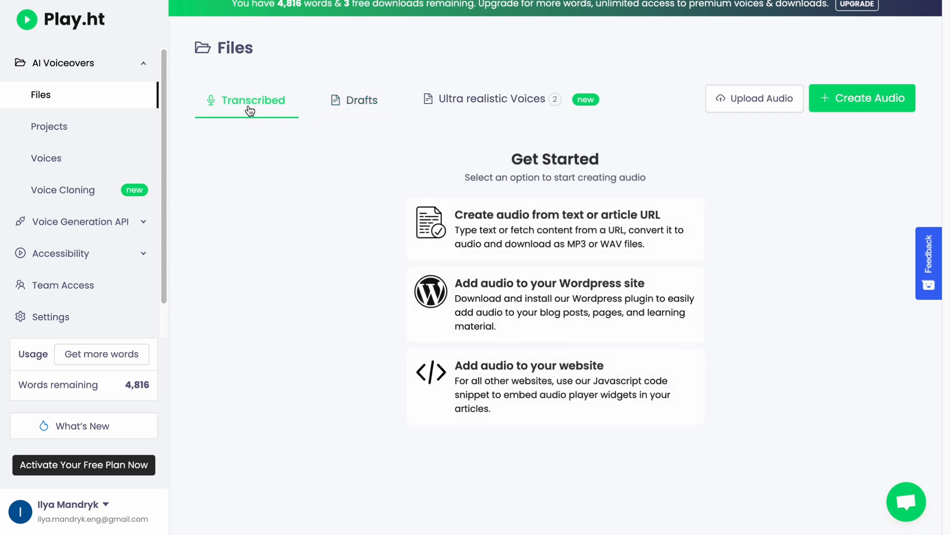
click(362, 100)
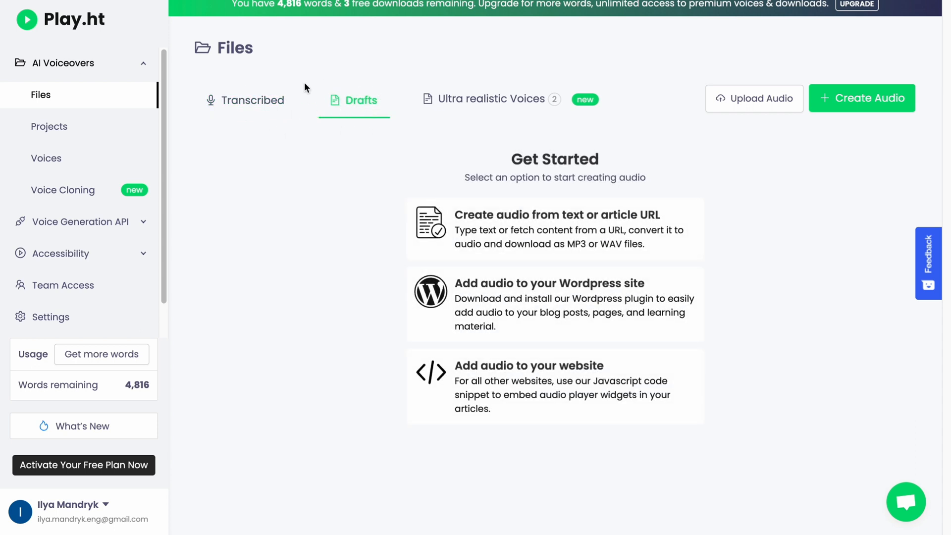
click(491, 98)
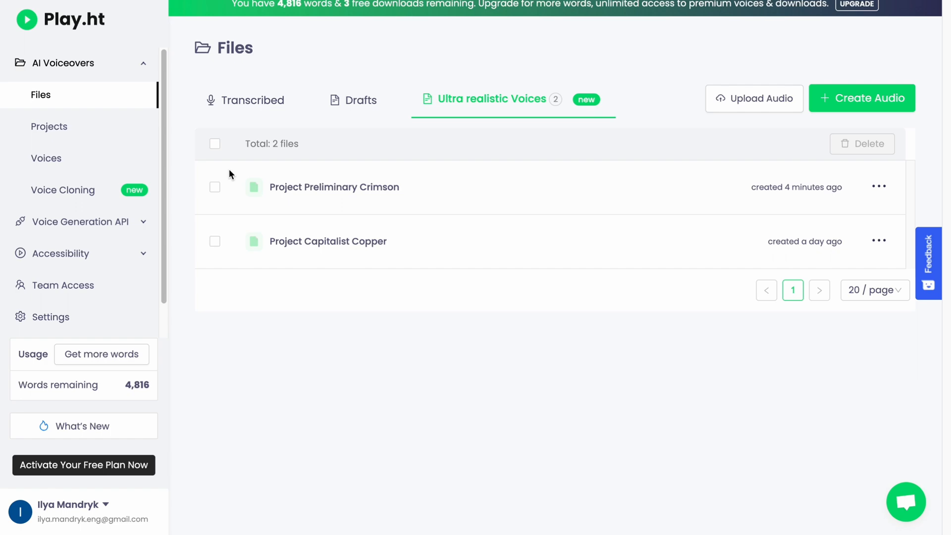
mouse_move(826, 137)
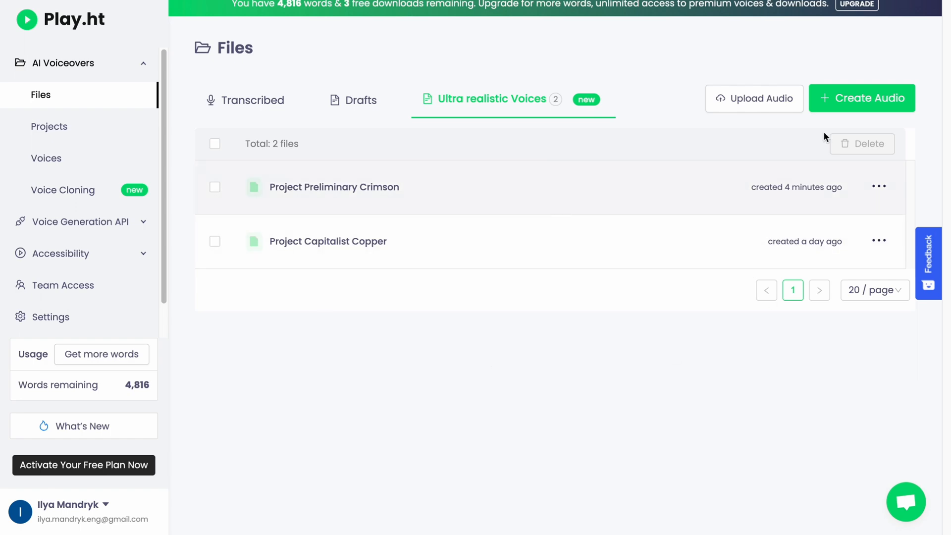
- Create a new audio file using the Ultra Realistic Voices experience
click(867, 98)
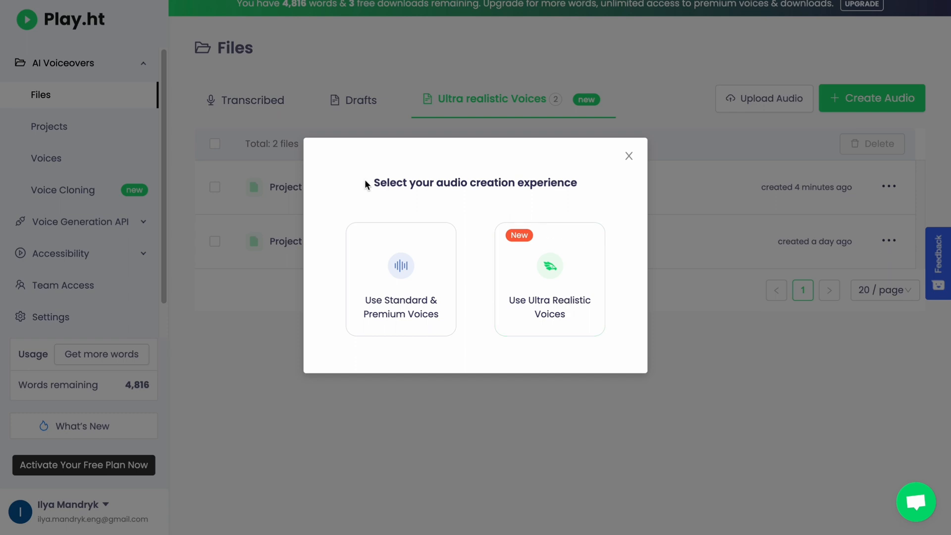
mouse_move(375, 180)
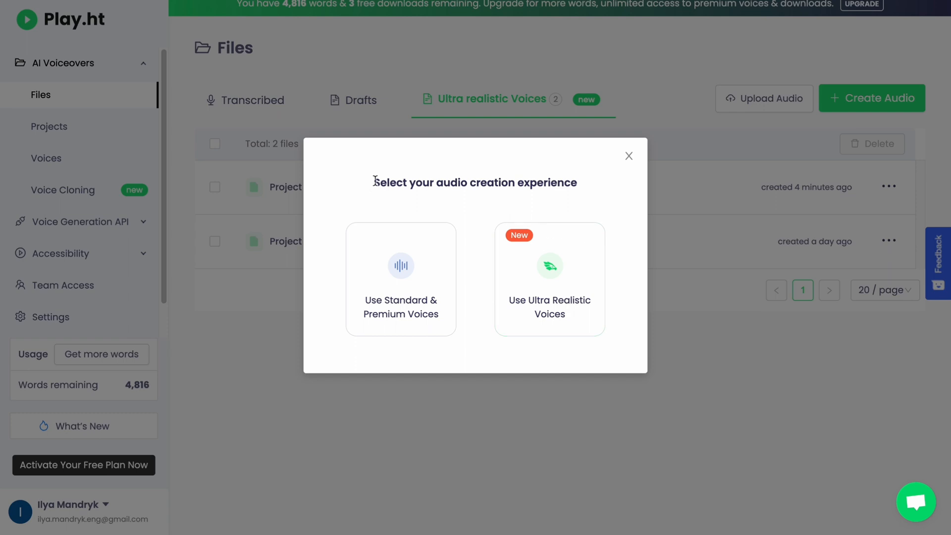
mouse_move(405, 186)
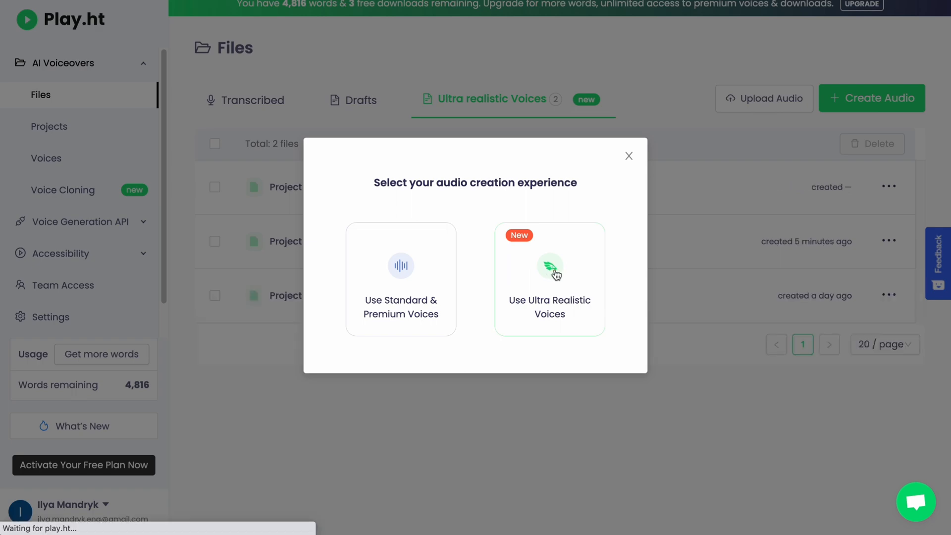
click(549, 273)
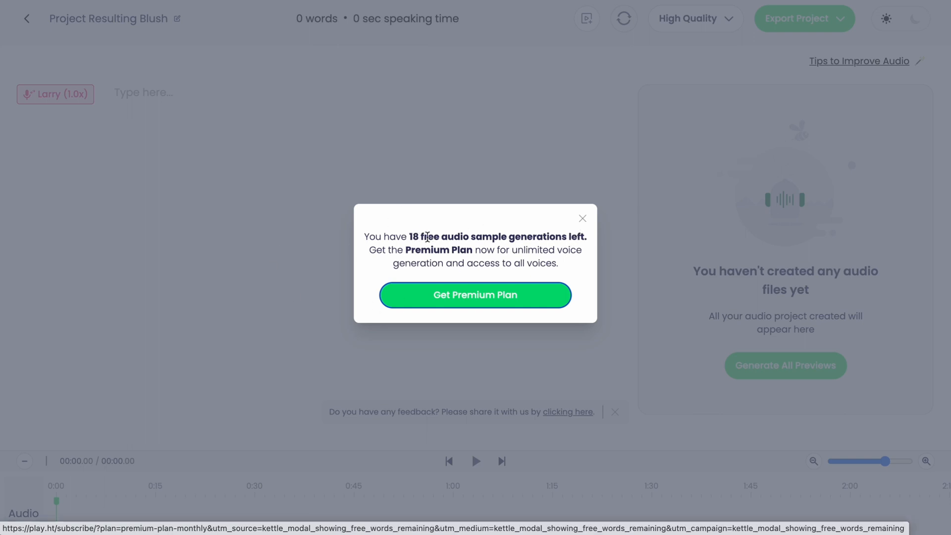
mouse_move(410, 237)
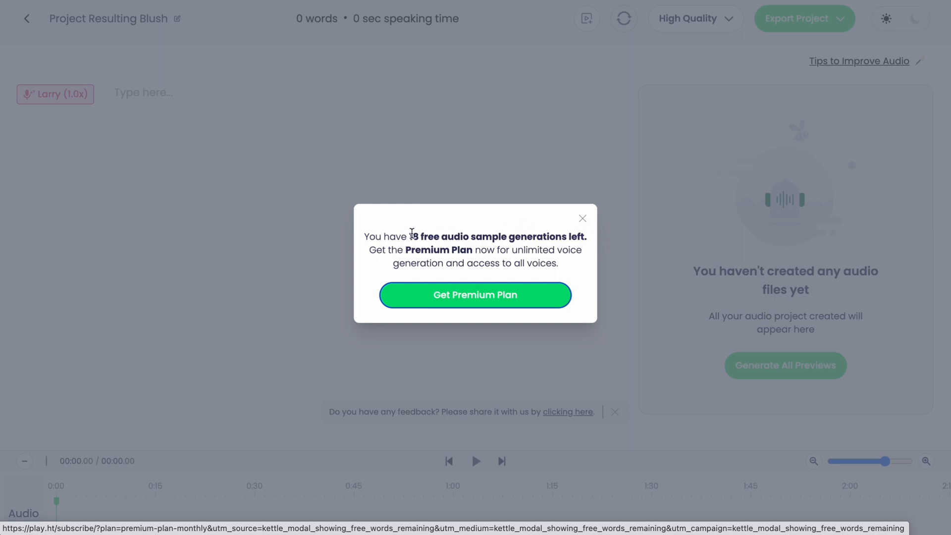
- Dismiss the free-generations notice and review the pasted 213-word ChatGPT story in five Larry paragraphs
click(583, 218)
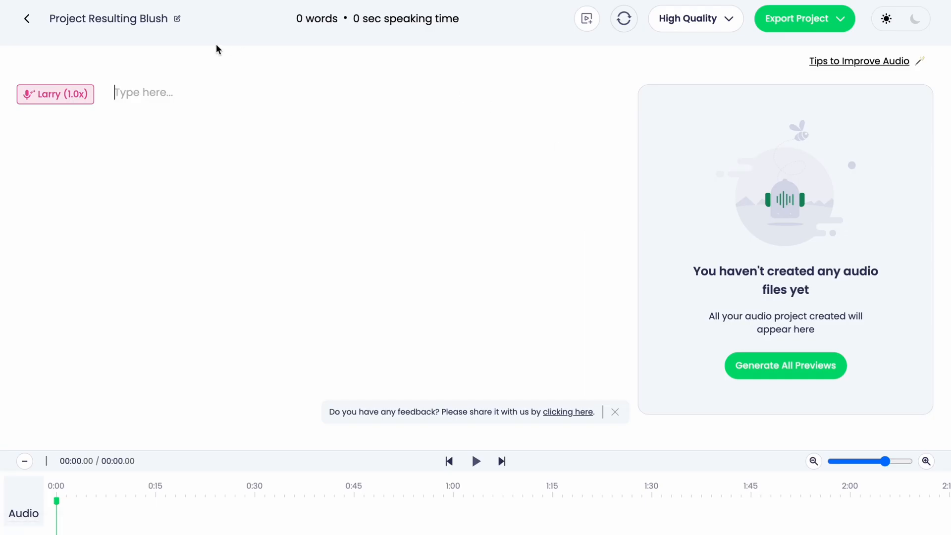
mouse_move(410, 247)
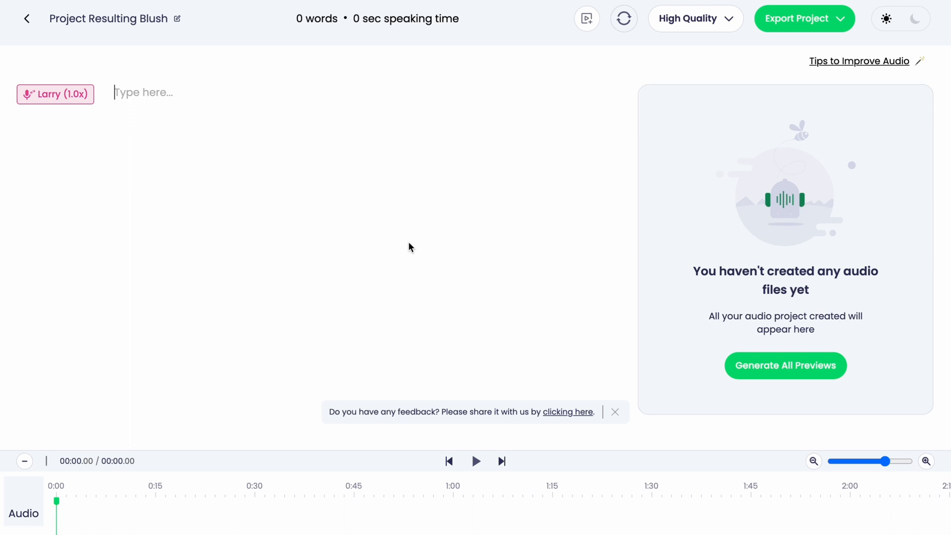
mouse_move(450, 195)
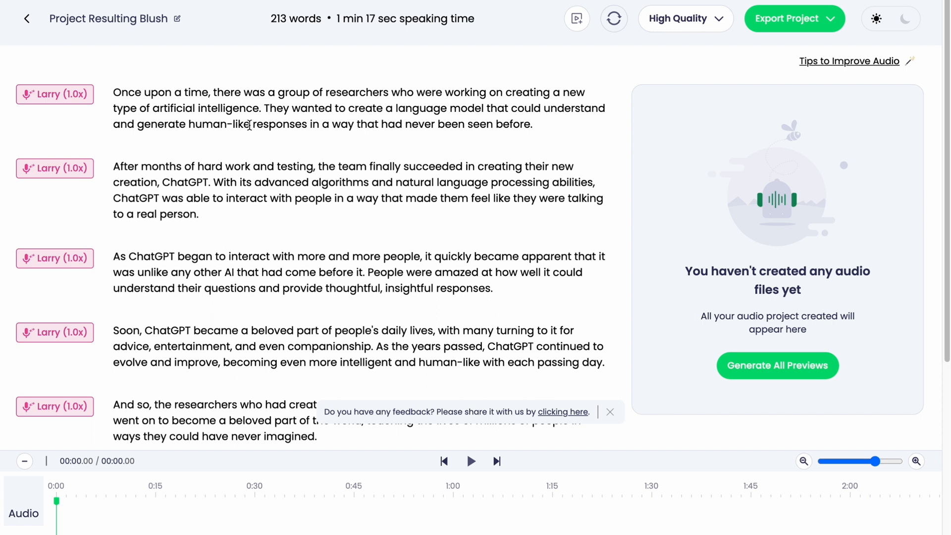
mouse_move(420, 233)
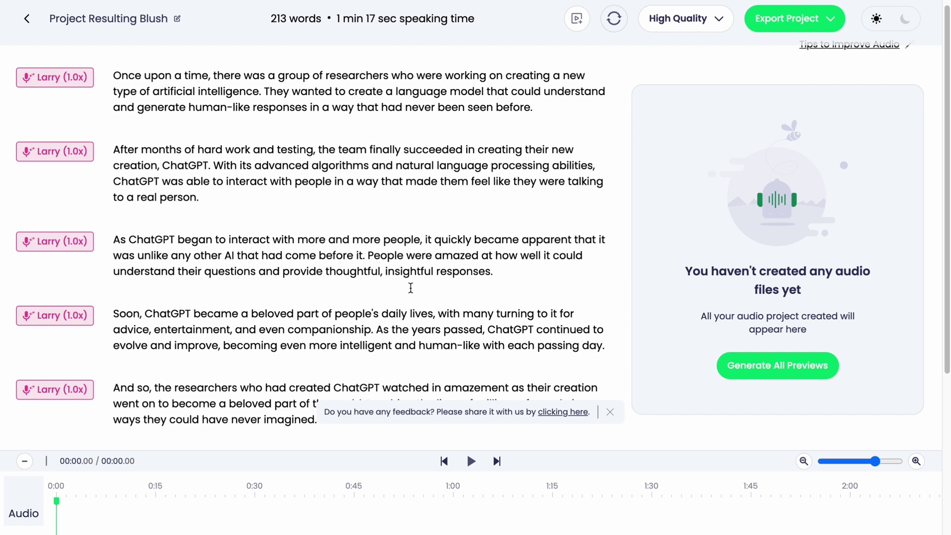
mouse_move(334, 281)
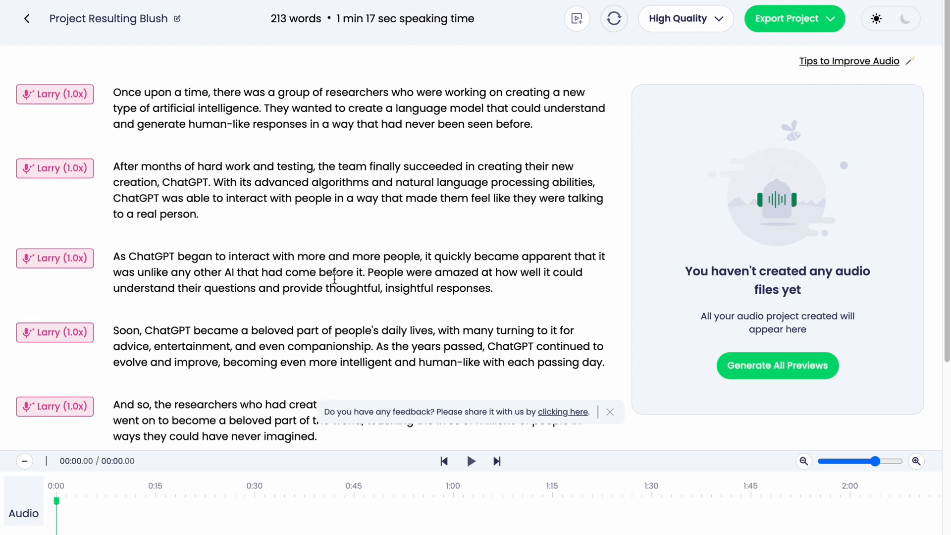
scroll(down, 3)
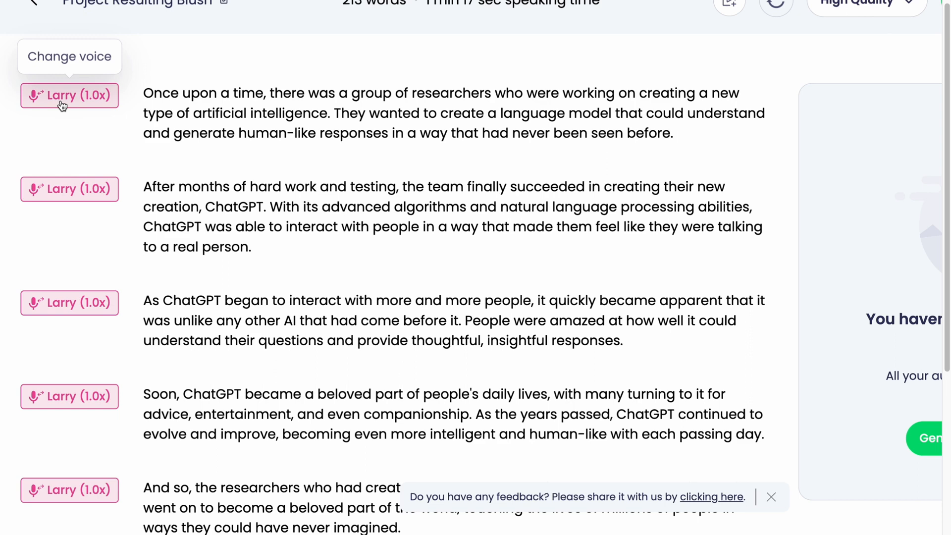
- Choose Abram from the voice library for the first paragraph and browse the list
click(70, 96)
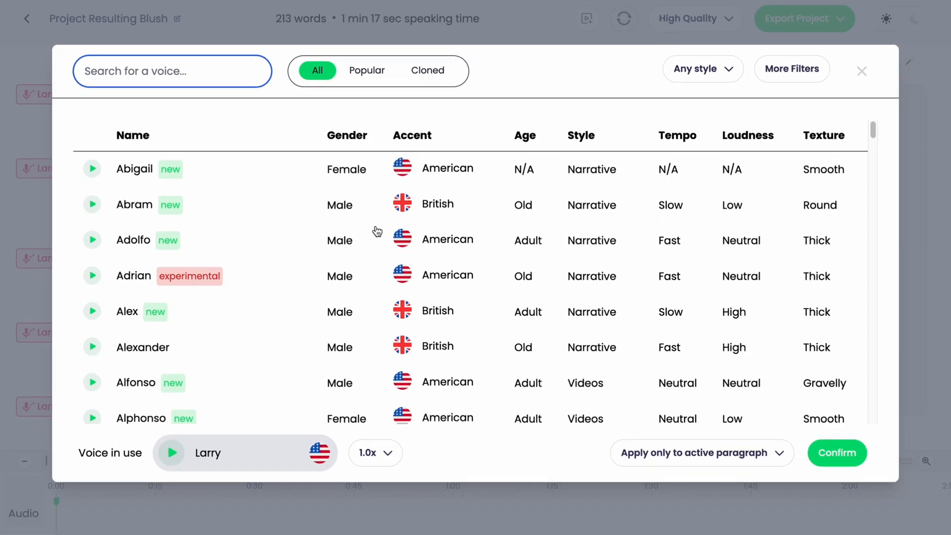
click(94, 169)
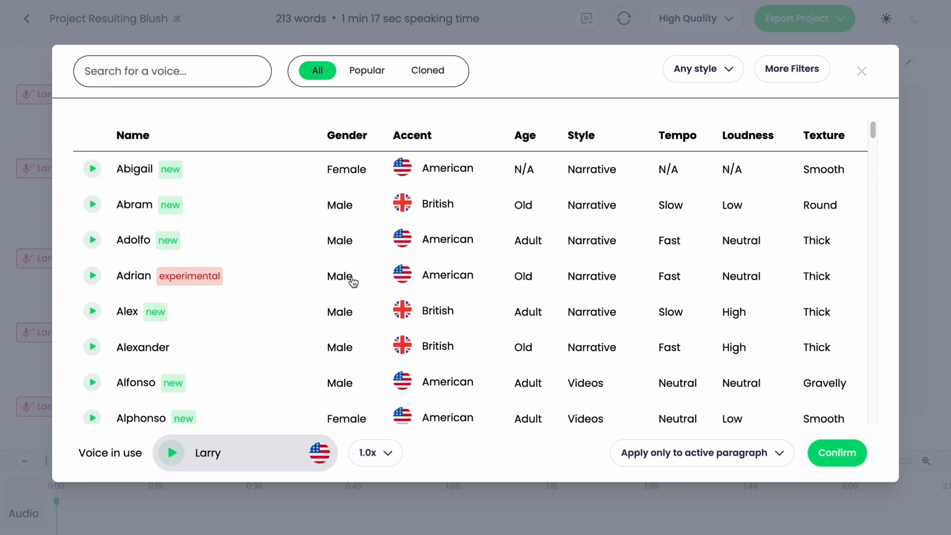
mouse_move(110, 209)
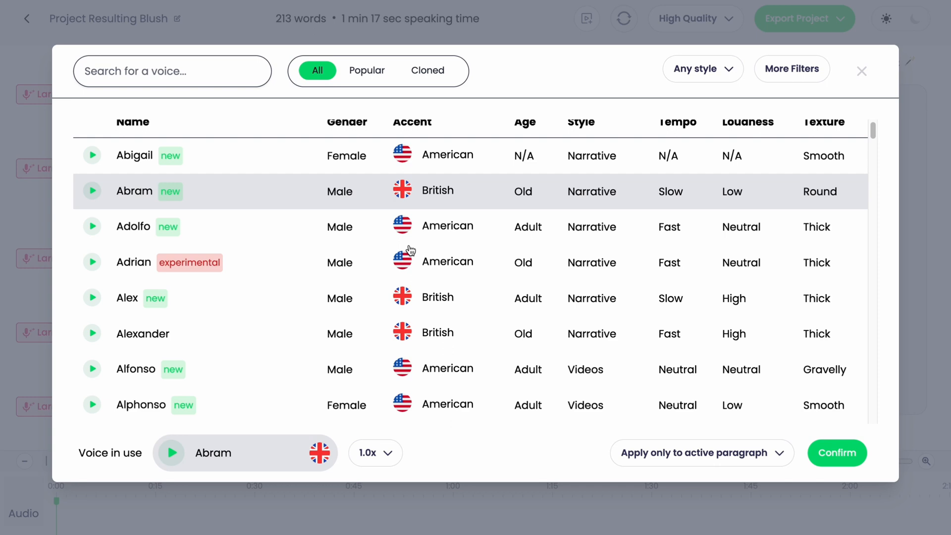
scroll(down, 3)
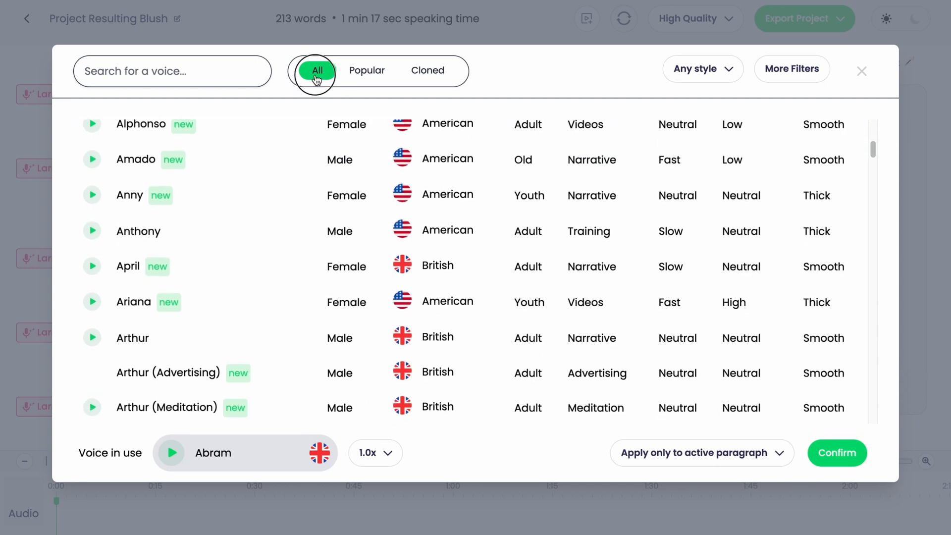
- Filter to Advertising-style voices across all voices and preview Ayla
click(366, 70)
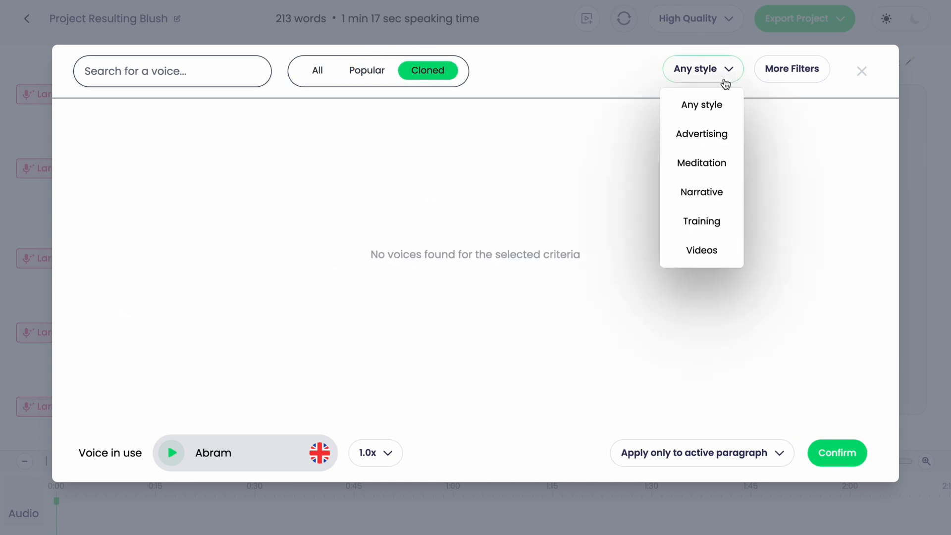
mouse_move(722, 134)
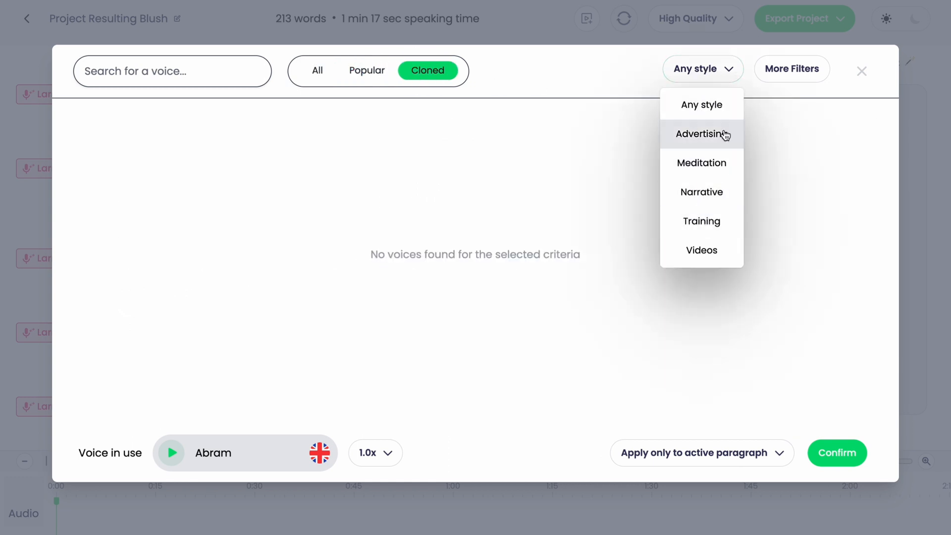
click(702, 135)
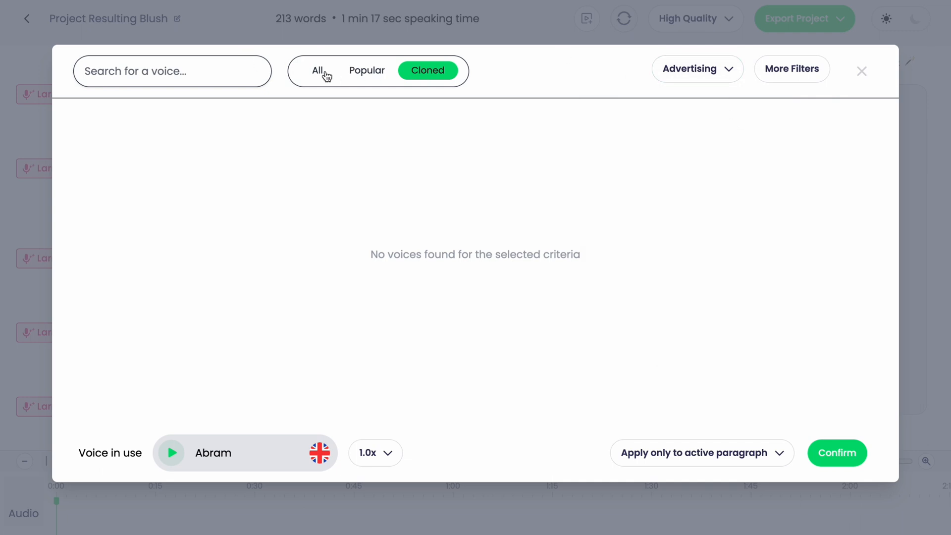
click(317, 71)
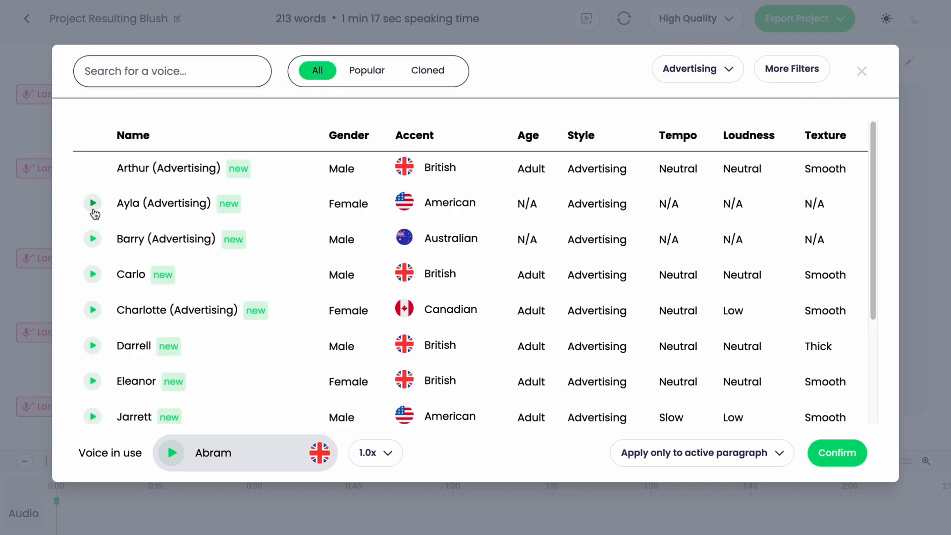
click(93, 203)
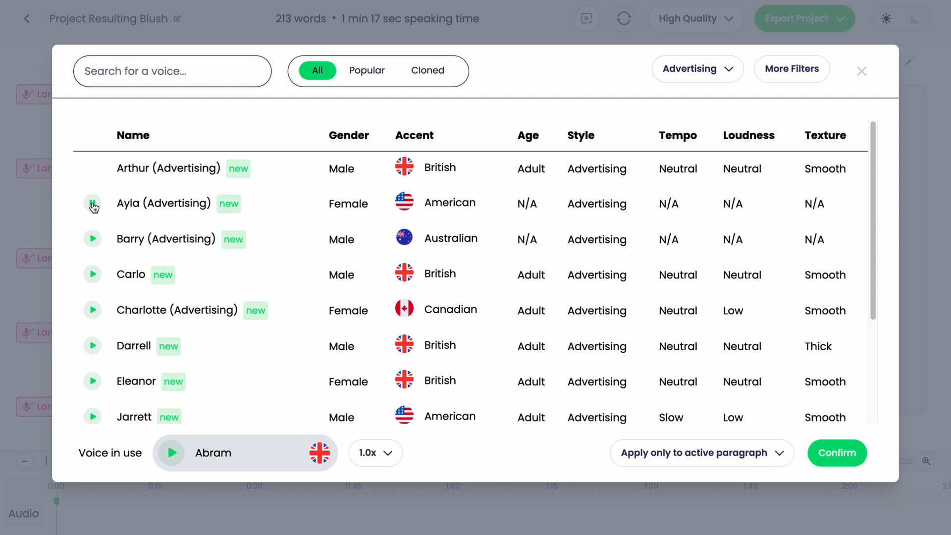
mouse_move(592, 154)
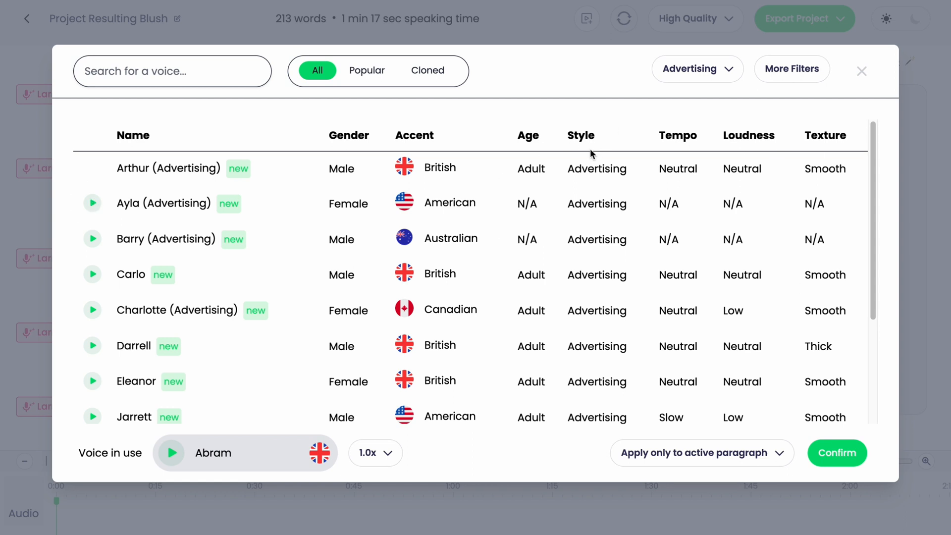
mouse_move(784, 130)
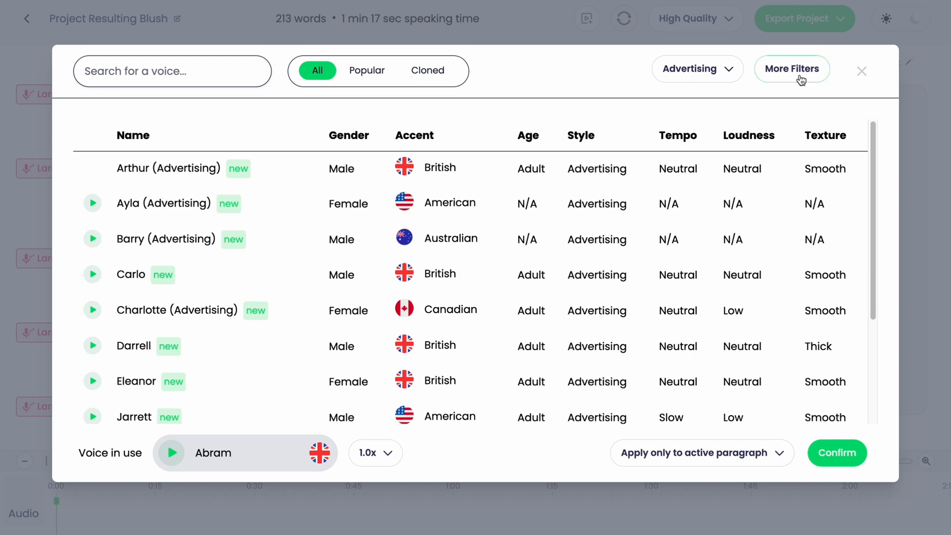
mouse_move(858, 80)
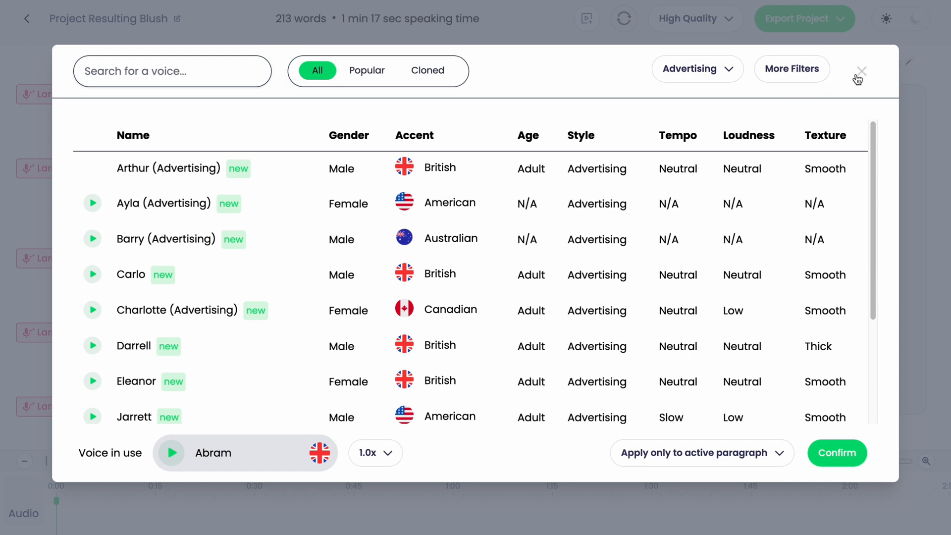
- Reveal the extra filters and look at the gender and loudness choices
click(792, 70)
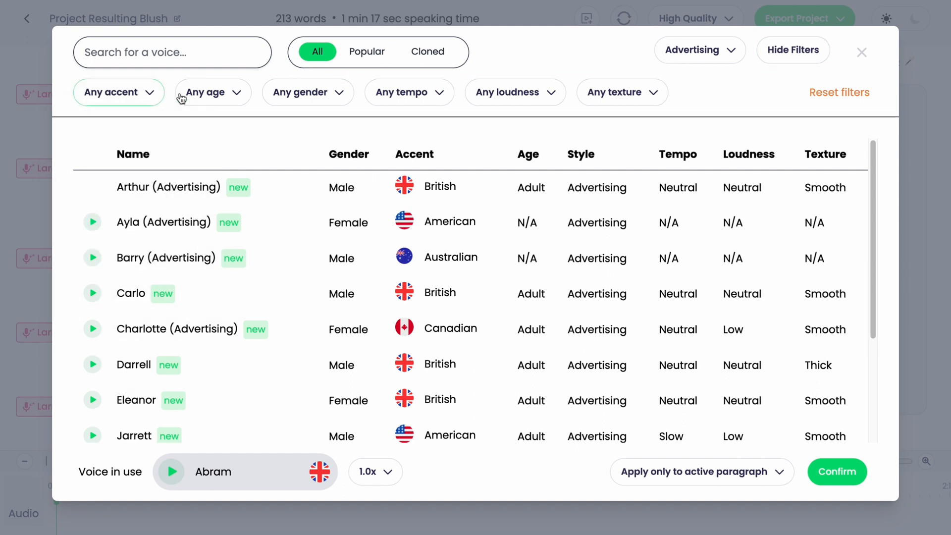
click(307, 92)
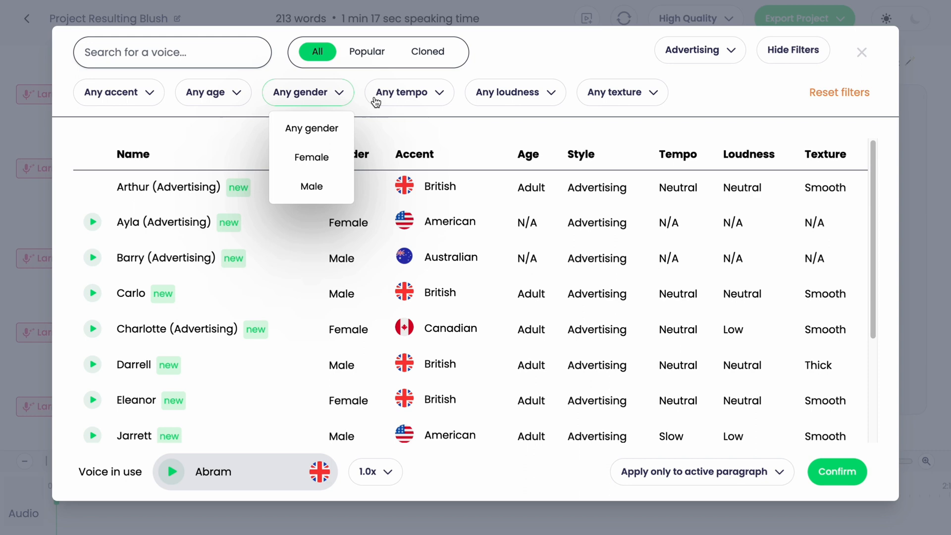
click(515, 92)
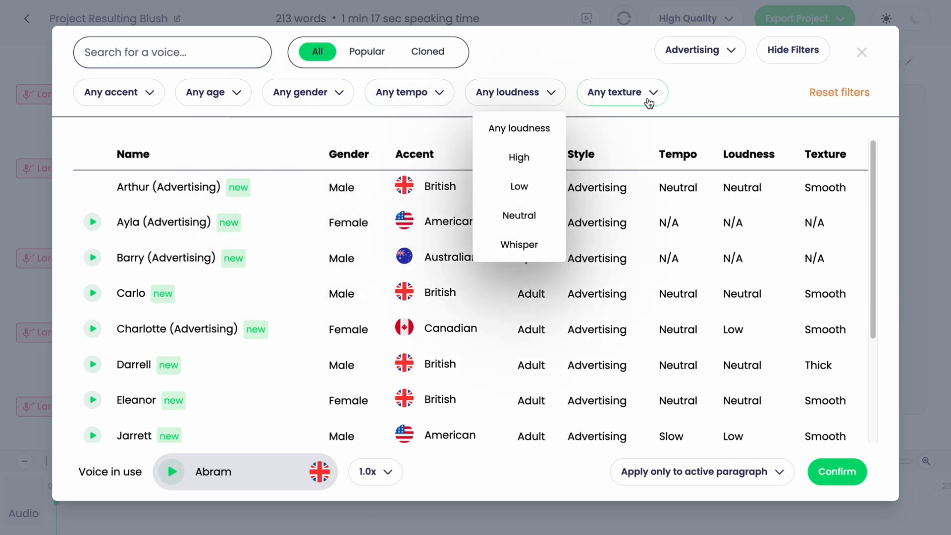
- Keep Larry, review the High Quality and export format choices, and switch the editor to dark theme
click(862, 51)
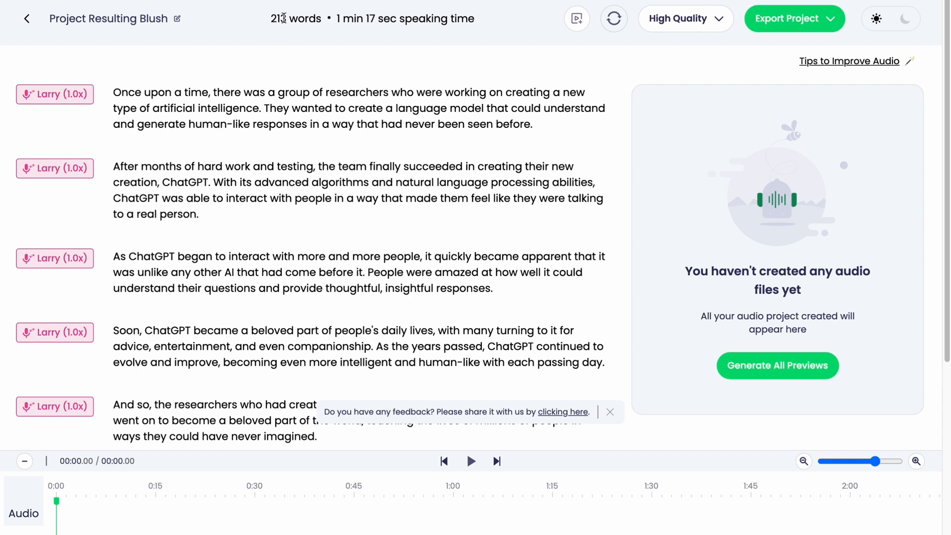
mouse_move(499, 21)
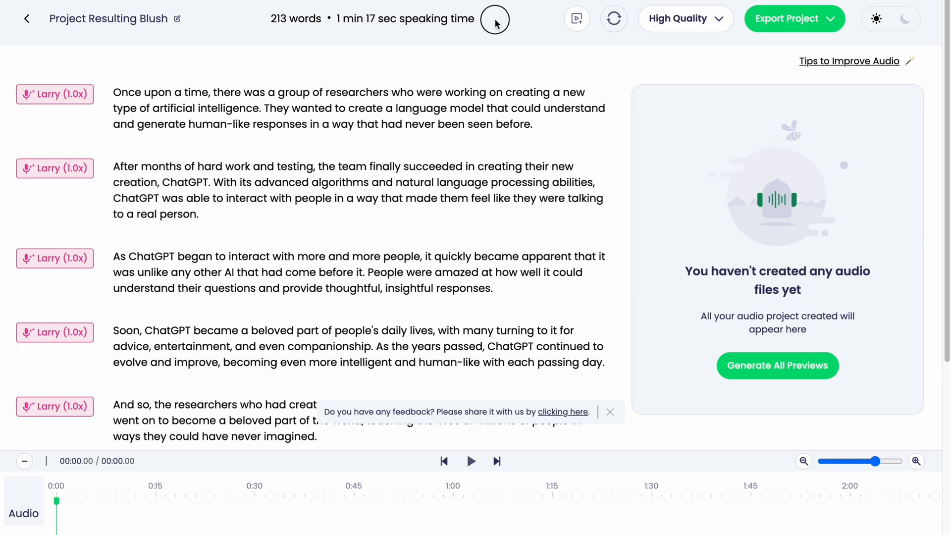
mouse_move(577, 19)
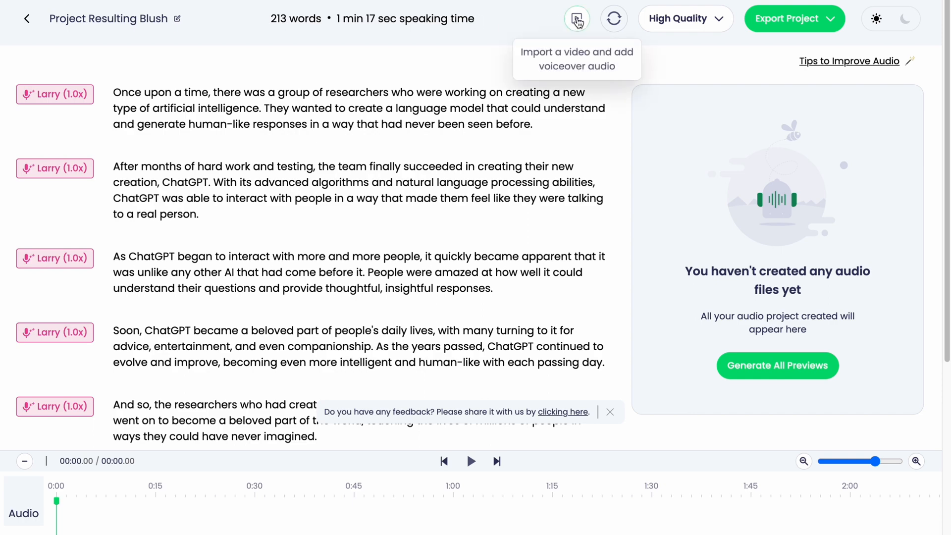
mouse_move(612, 19)
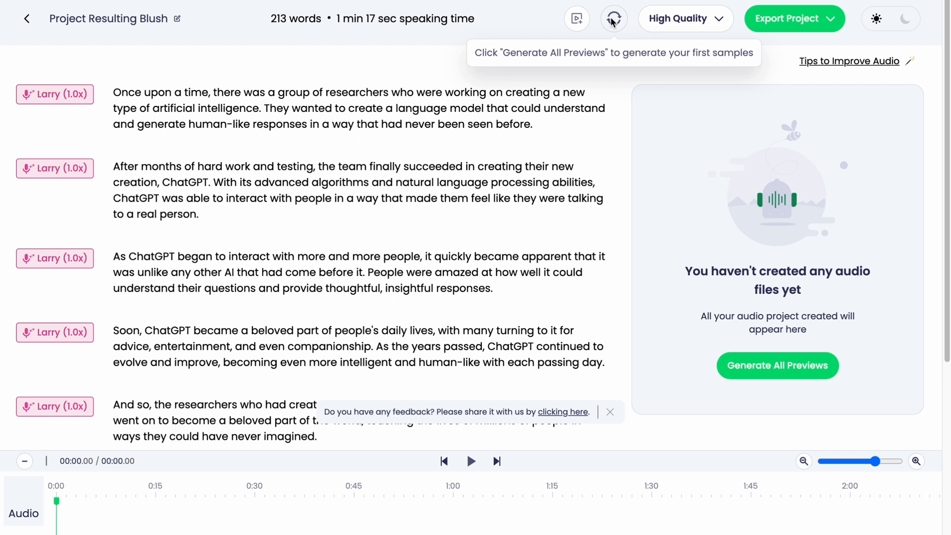
click(613, 18)
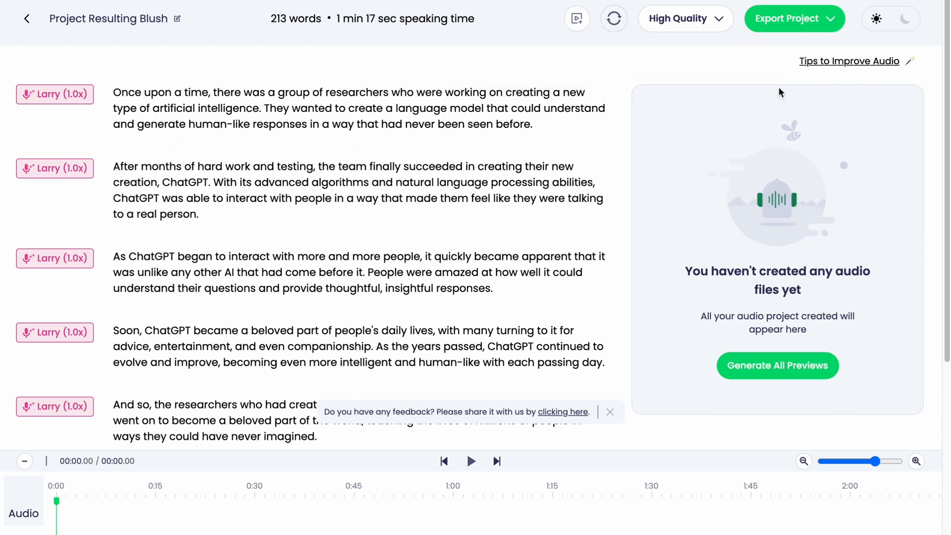
click(686, 18)
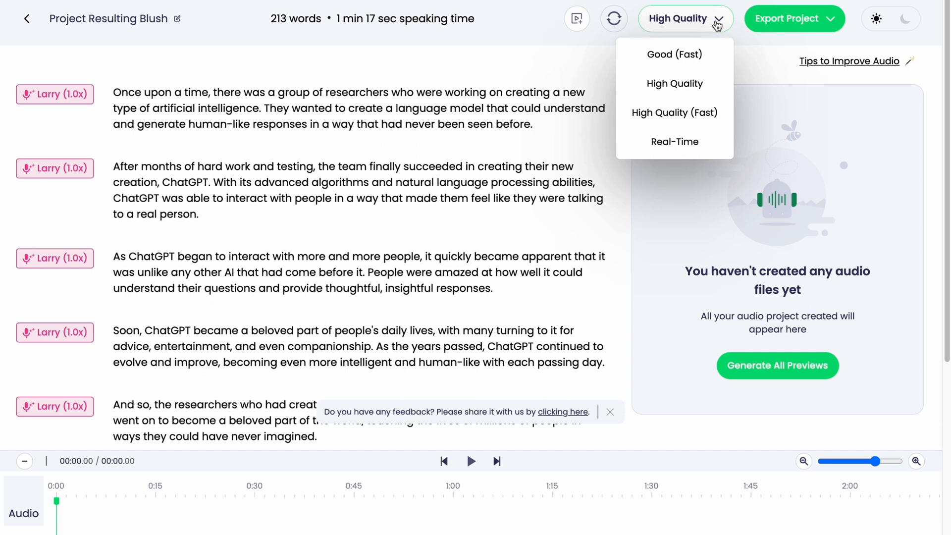
mouse_move(689, 54)
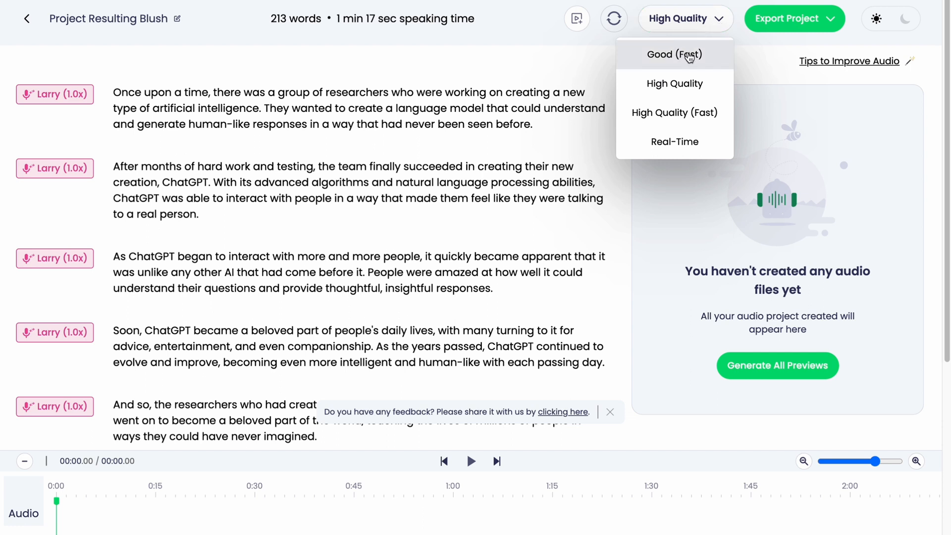
mouse_move(675, 125)
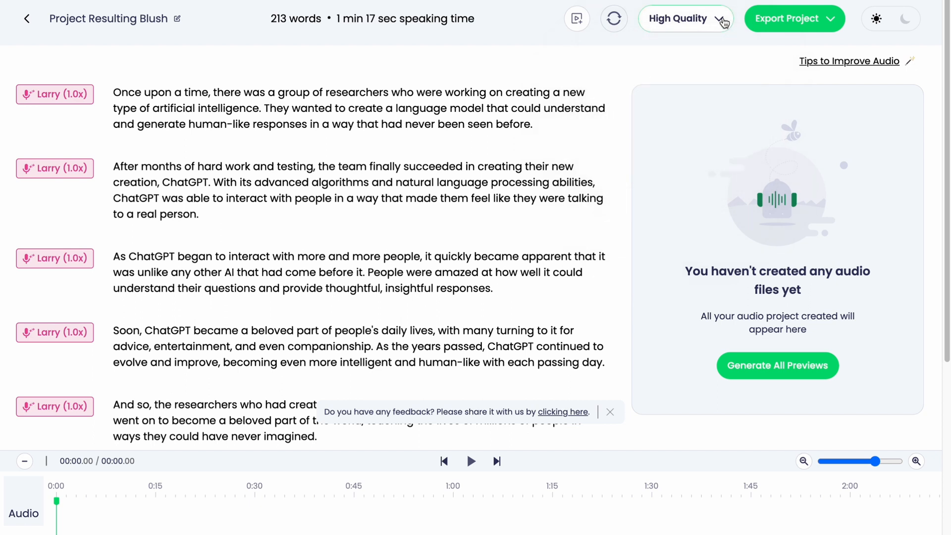
click(794, 18)
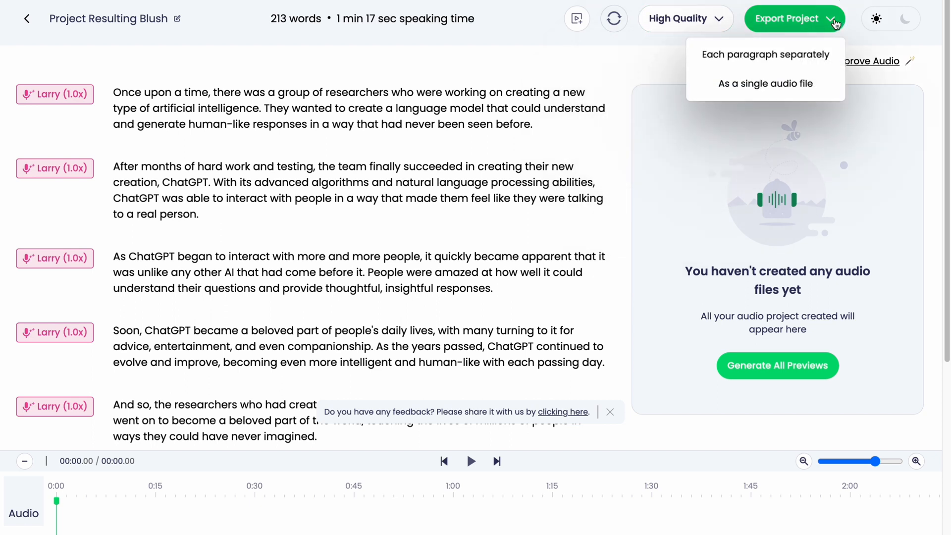
mouse_move(724, 51)
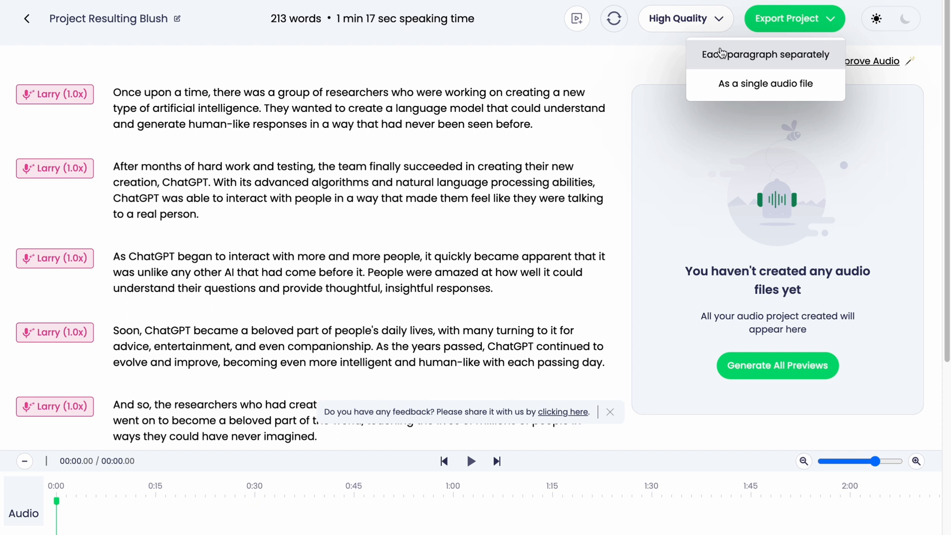
mouse_move(780, 63)
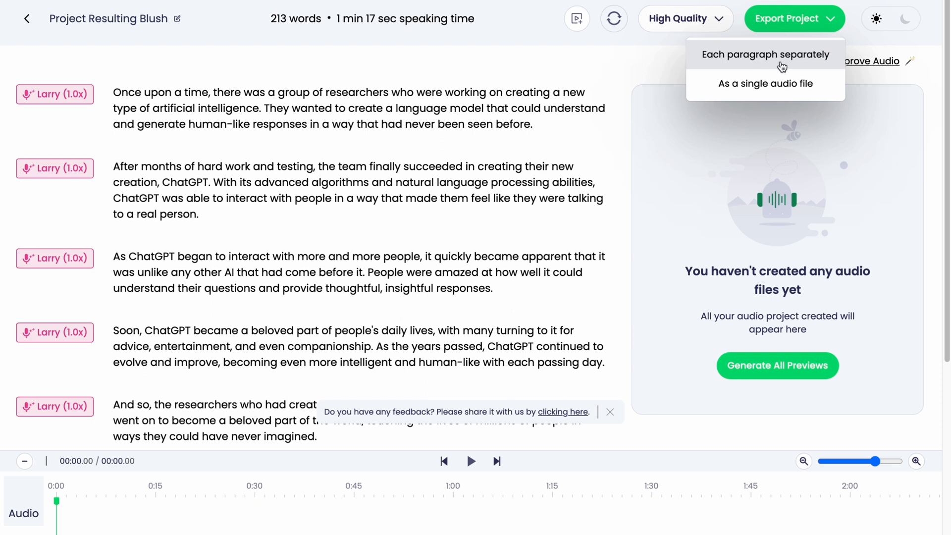
mouse_move(839, 36)
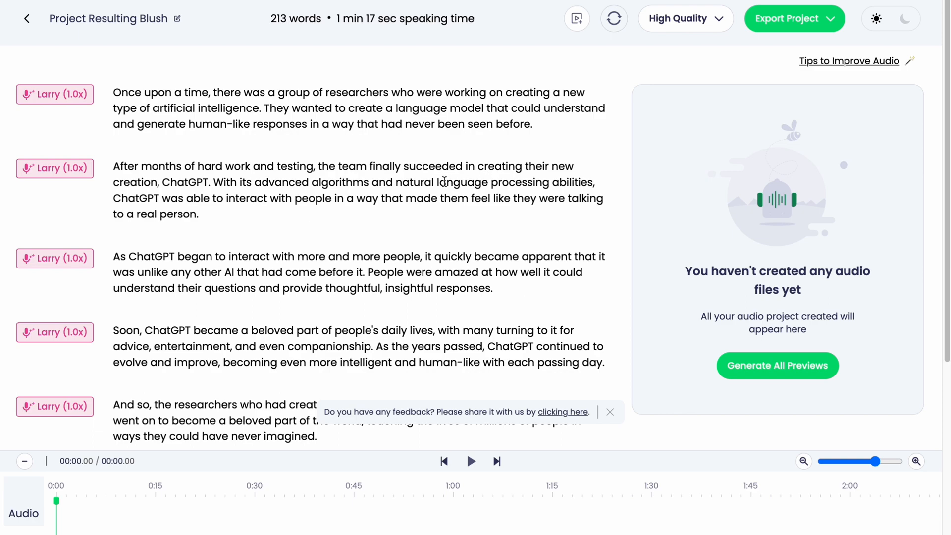
click(902, 19)
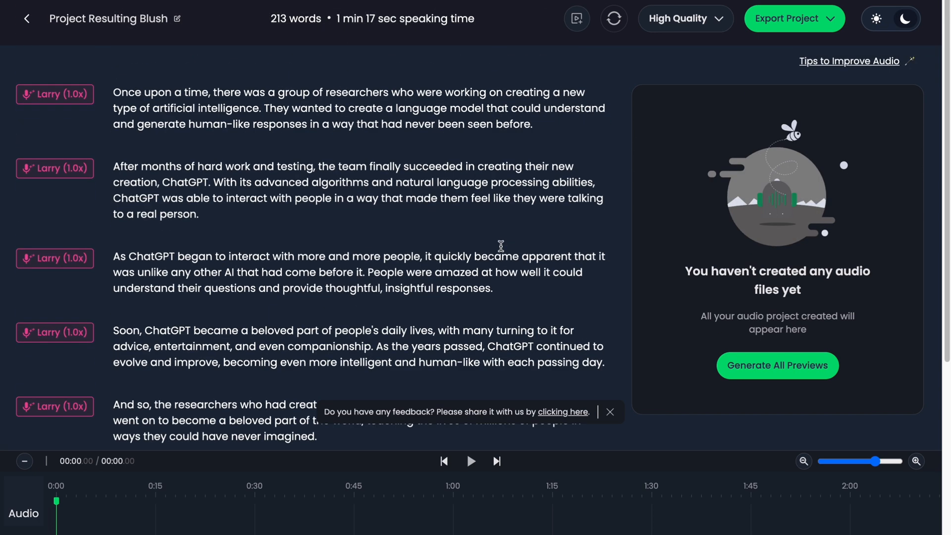
- Generate previews for all paragraphs and bring up the tips for improving audio
click(767, 366)
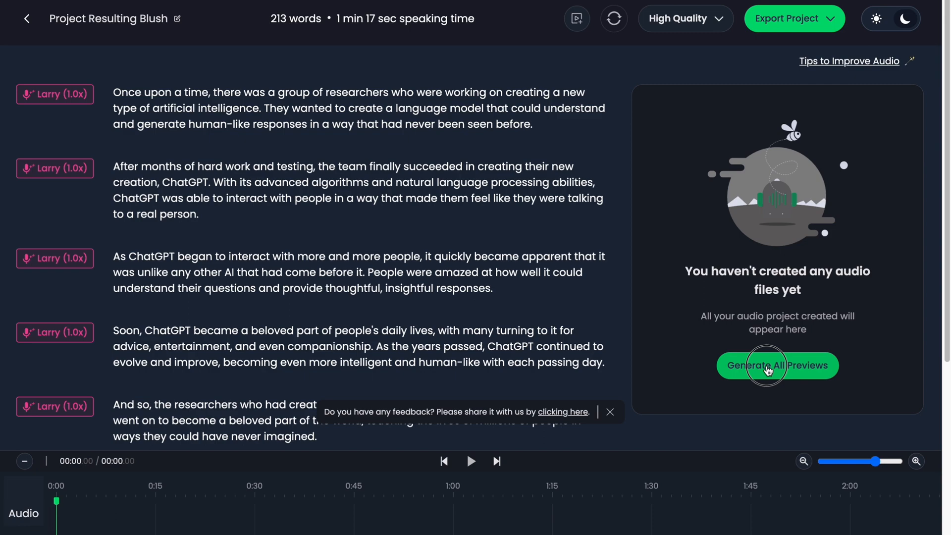
click(777, 366)
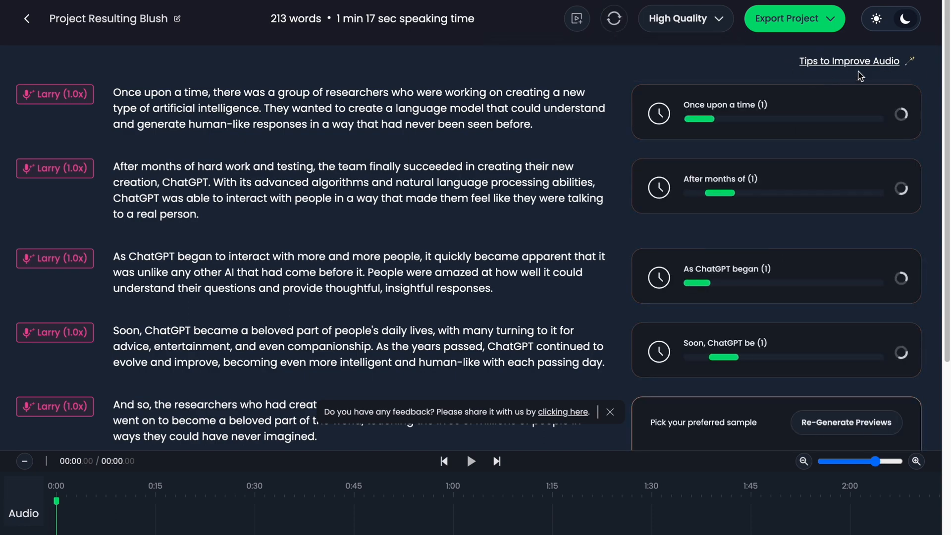
click(849, 61)
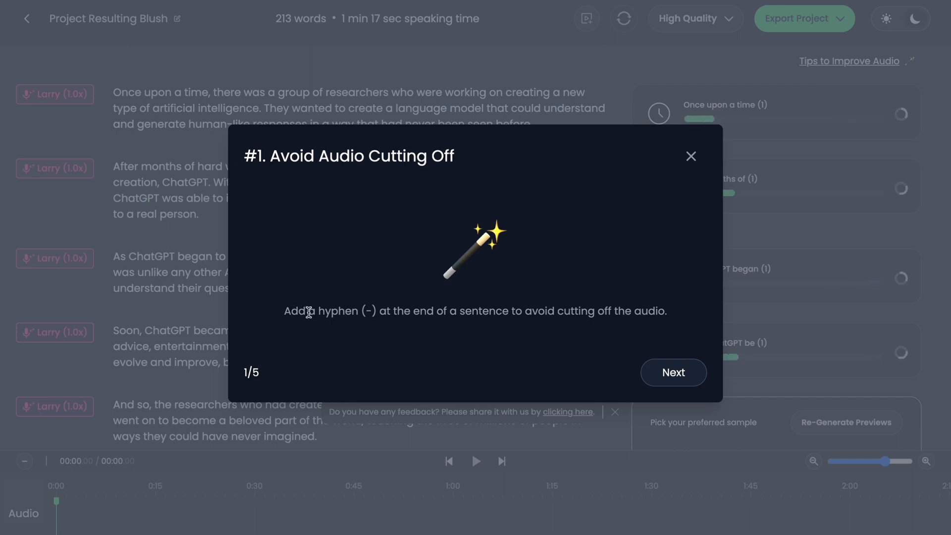
mouse_move(406, 312)
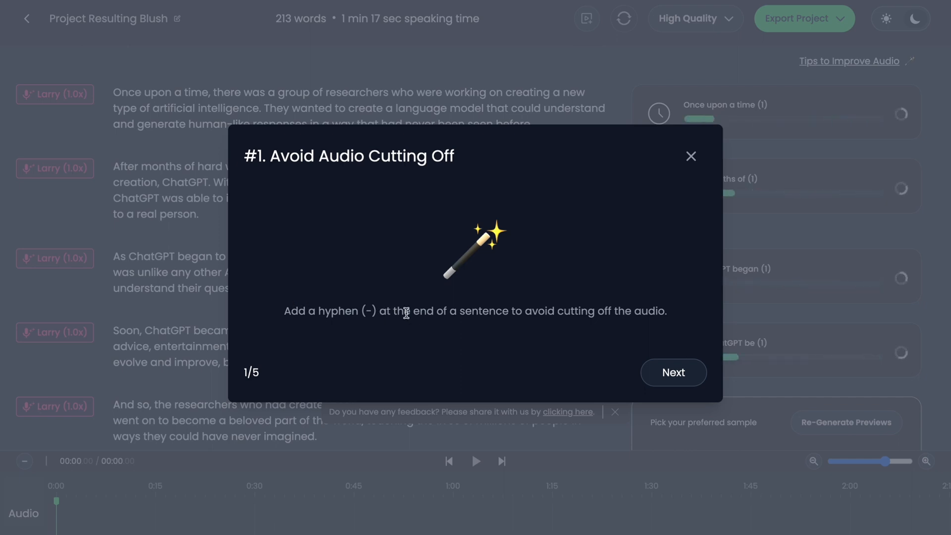
mouse_move(638, 285)
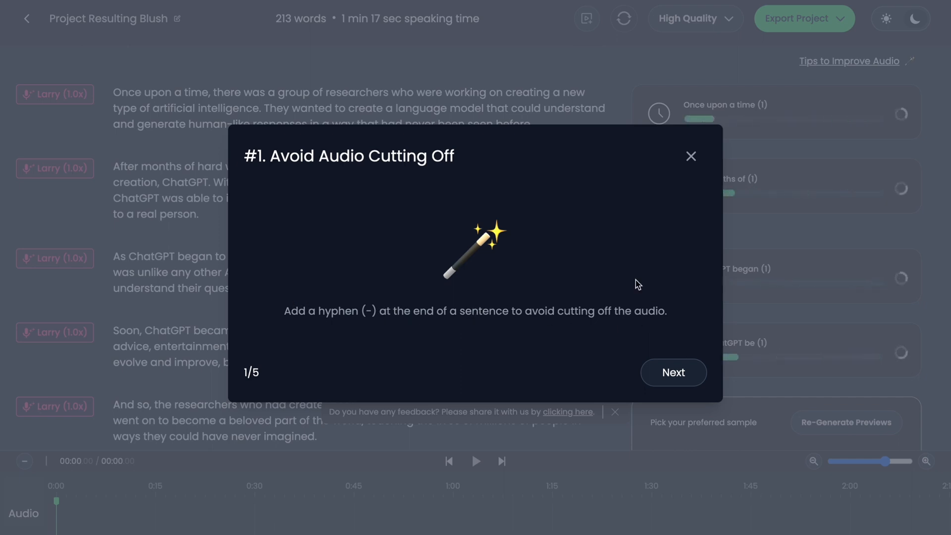
- Step through the audio-improvement tips to the fifth and final one
click(674, 373)
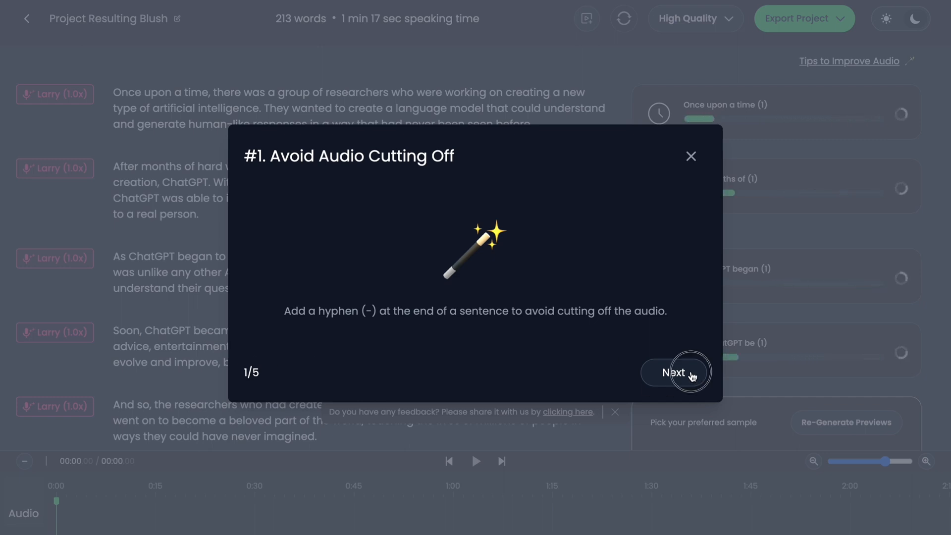
click(674, 372)
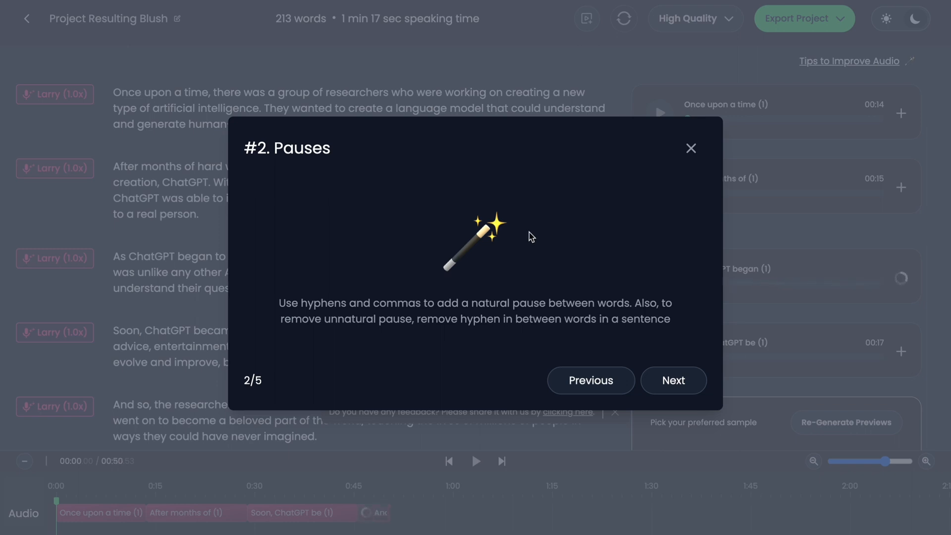
click(673, 372)
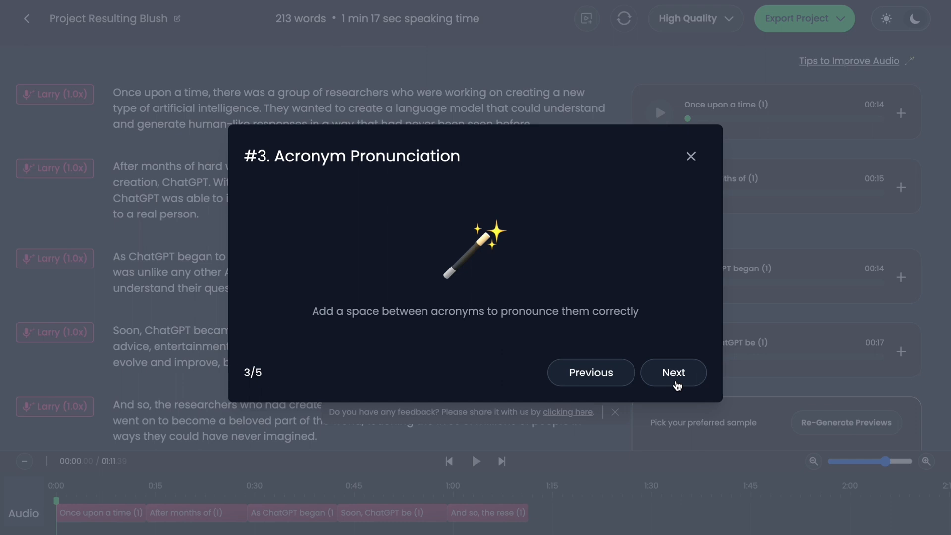
click(673, 373)
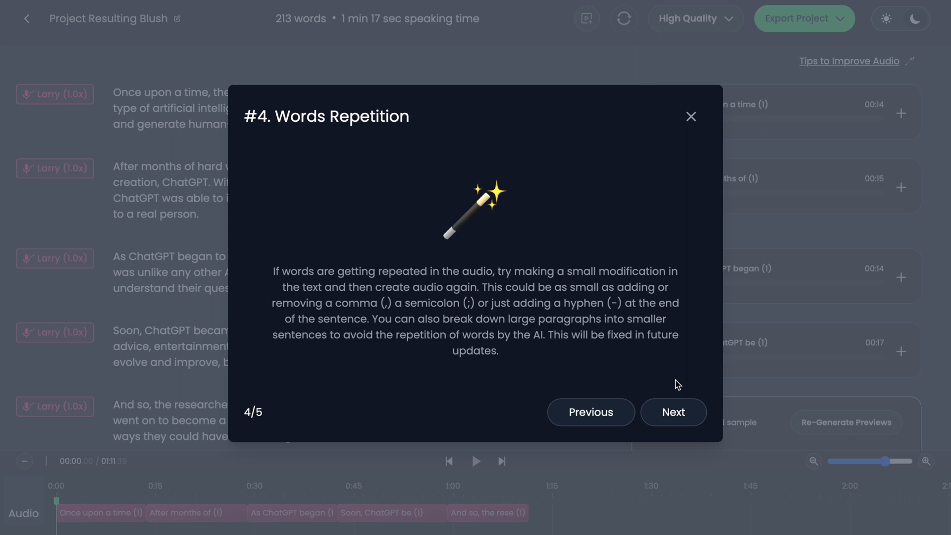
mouse_move(698, 176)
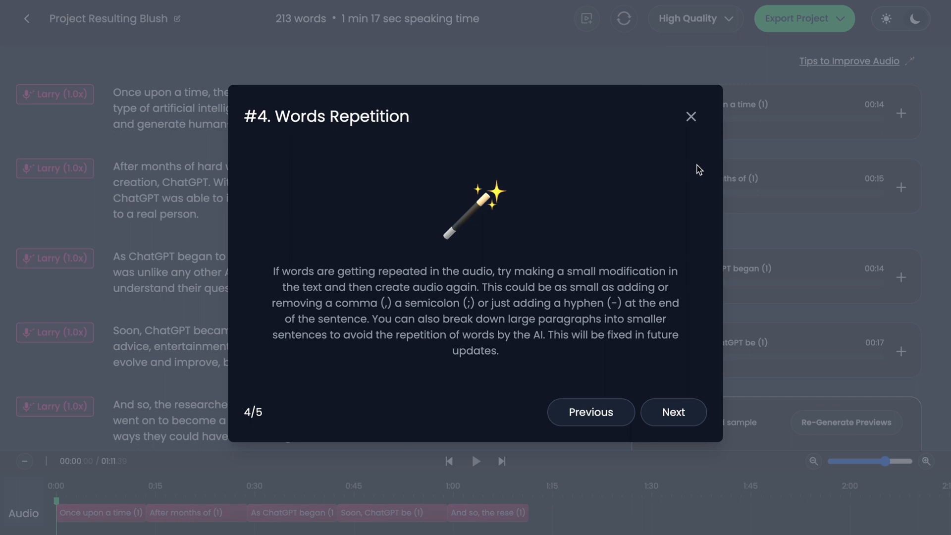
mouse_move(484, 300)
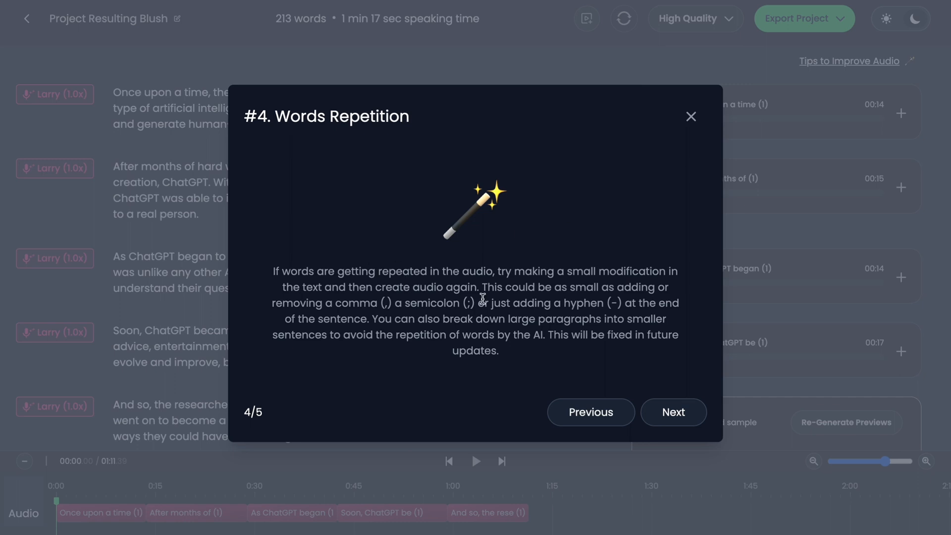
mouse_move(607, 278)
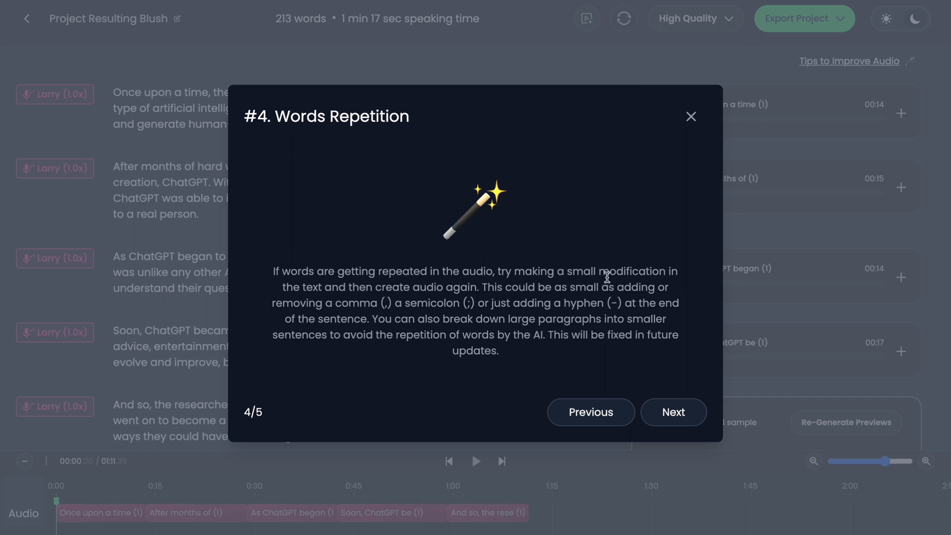
mouse_move(367, 300)
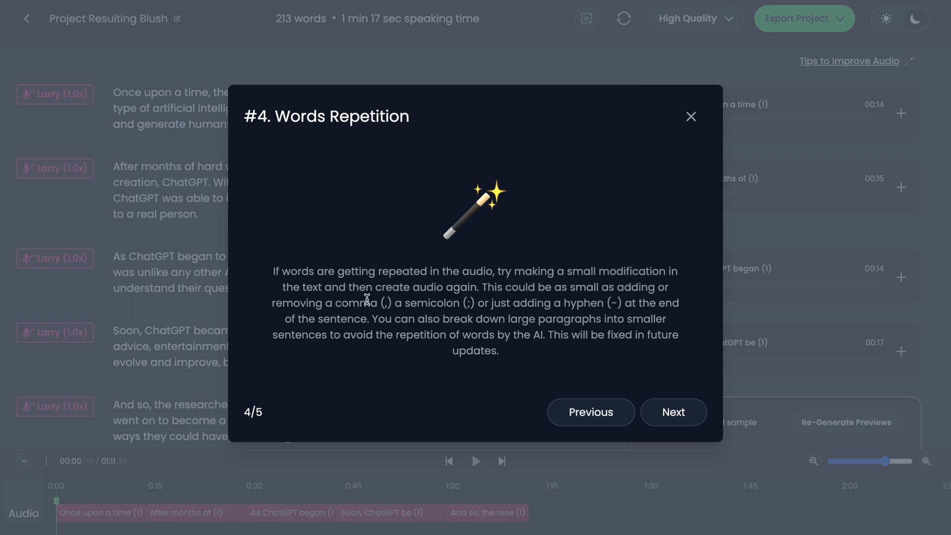
mouse_move(344, 311)
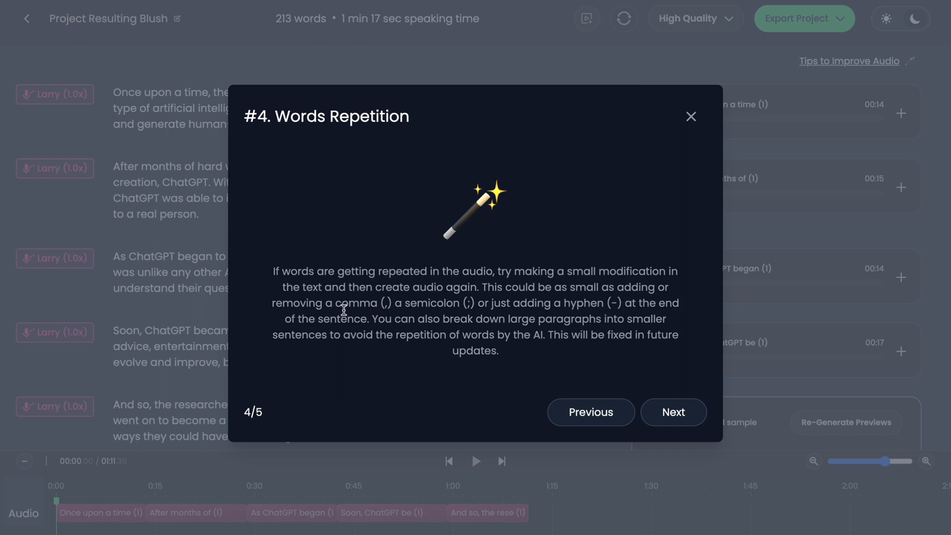
mouse_move(338, 307)
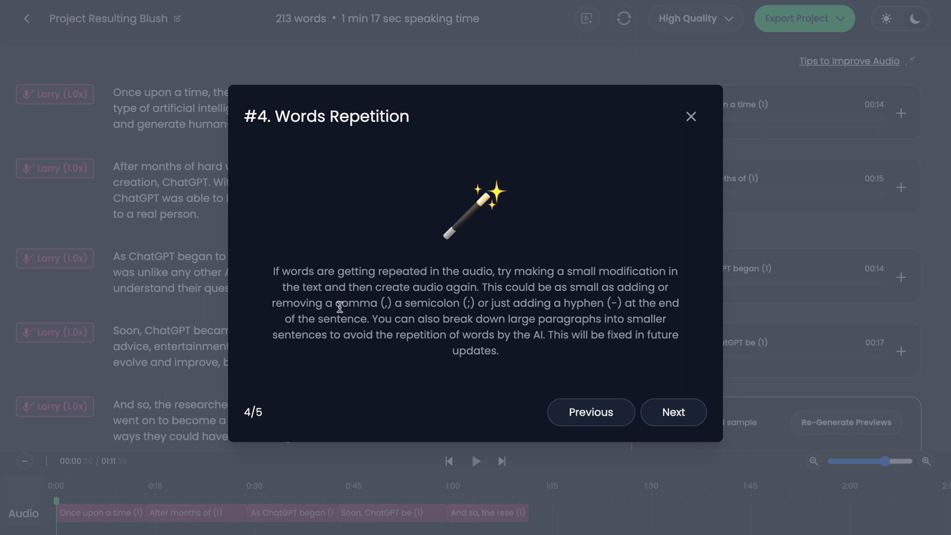
mouse_move(345, 311)
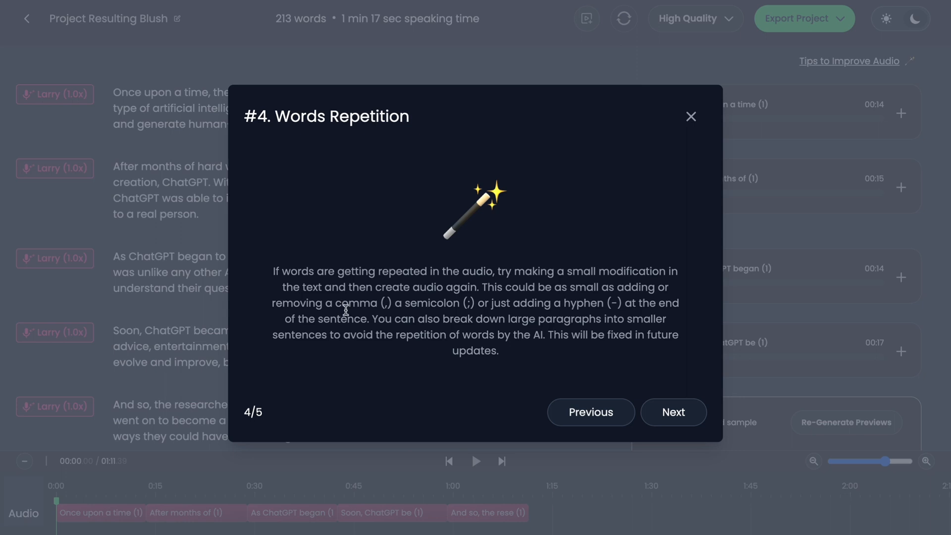
mouse_move(347, 316)
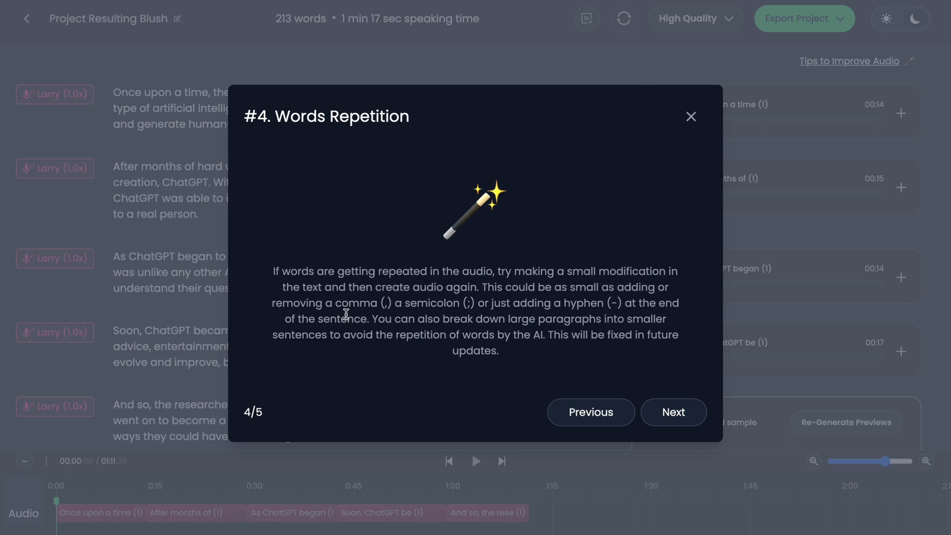
mouse_move(508, 367)
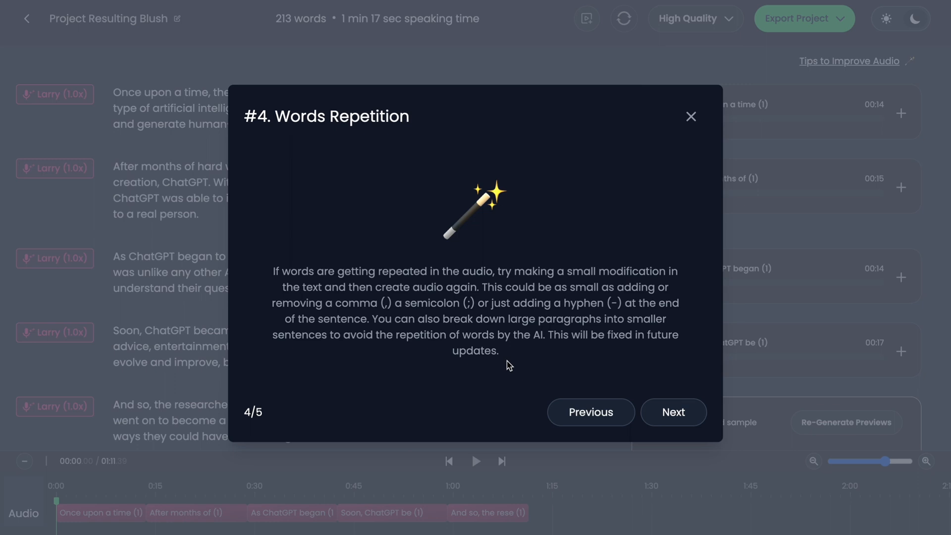
click(674, 412)
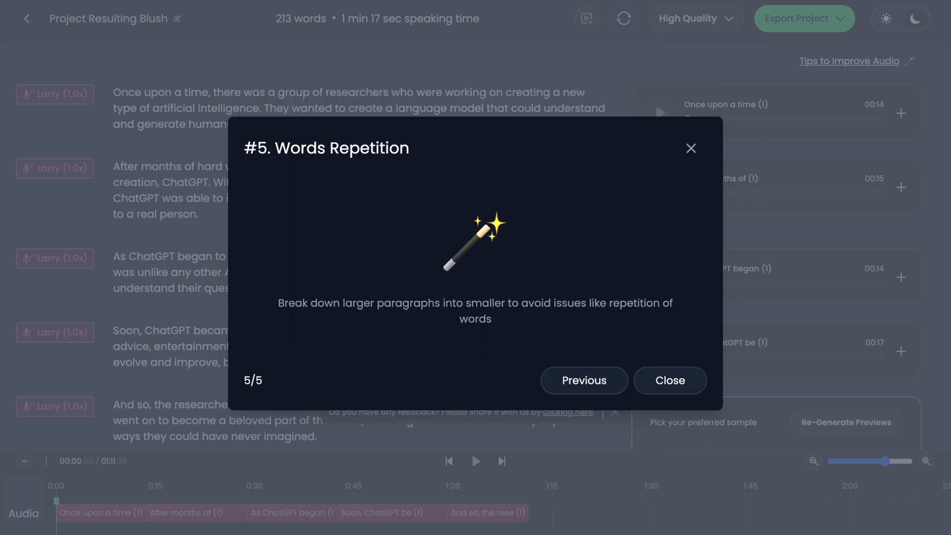
mouse_move(263, 252)
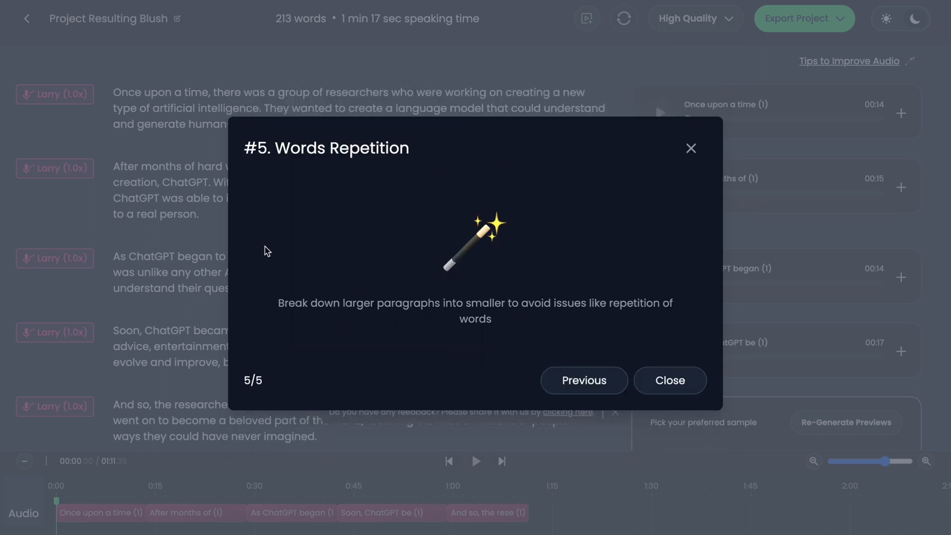
mouse_move(425, 248)
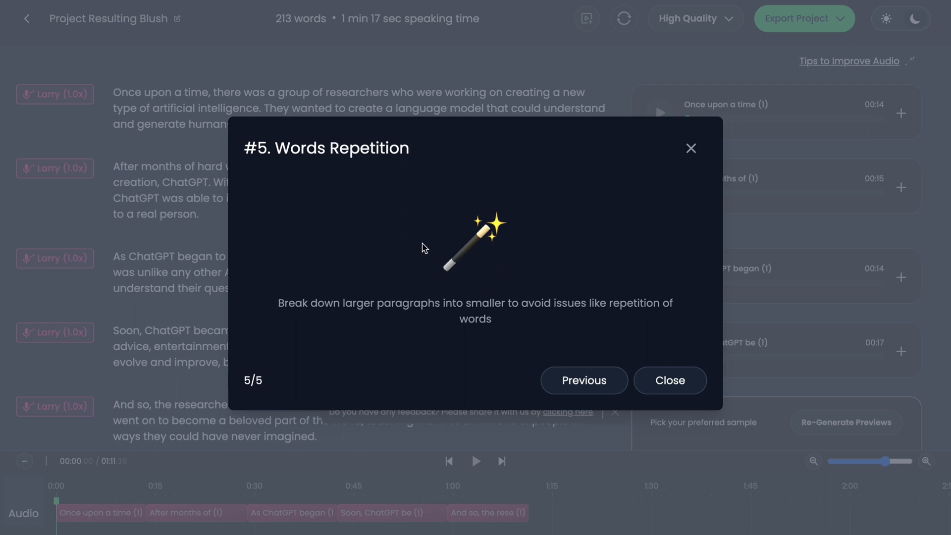
mouse_move(690, 161)
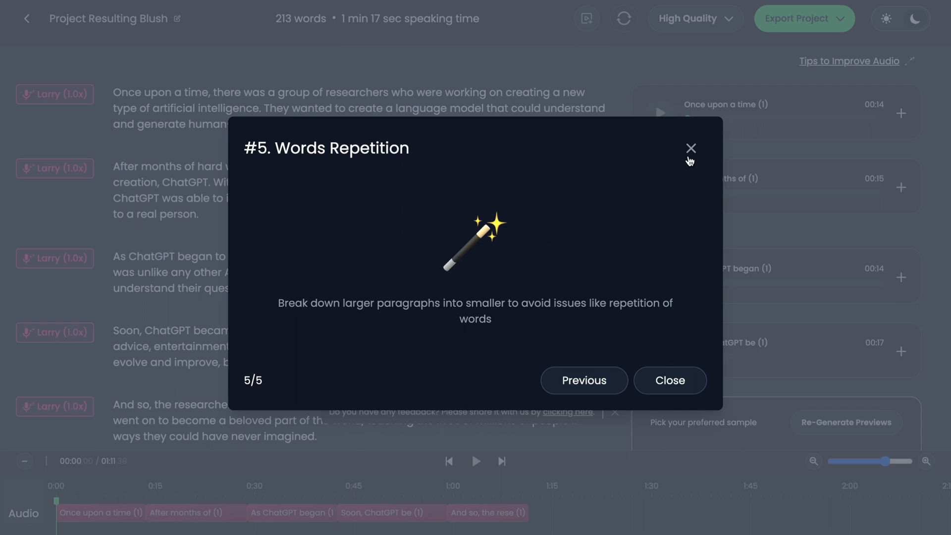
- Listen to the first paragraph's preview, then export the project with each paragraph separately
click(691, 149)
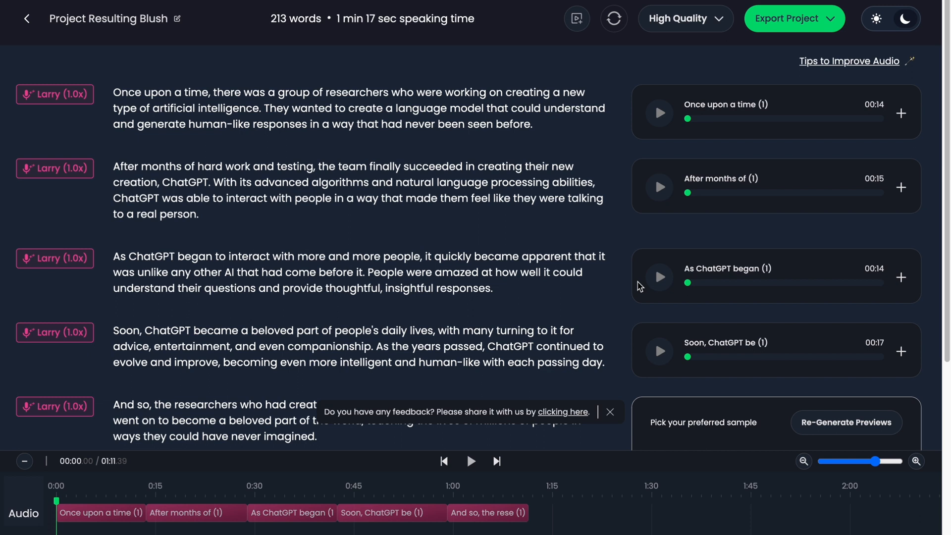
click(660, 112)
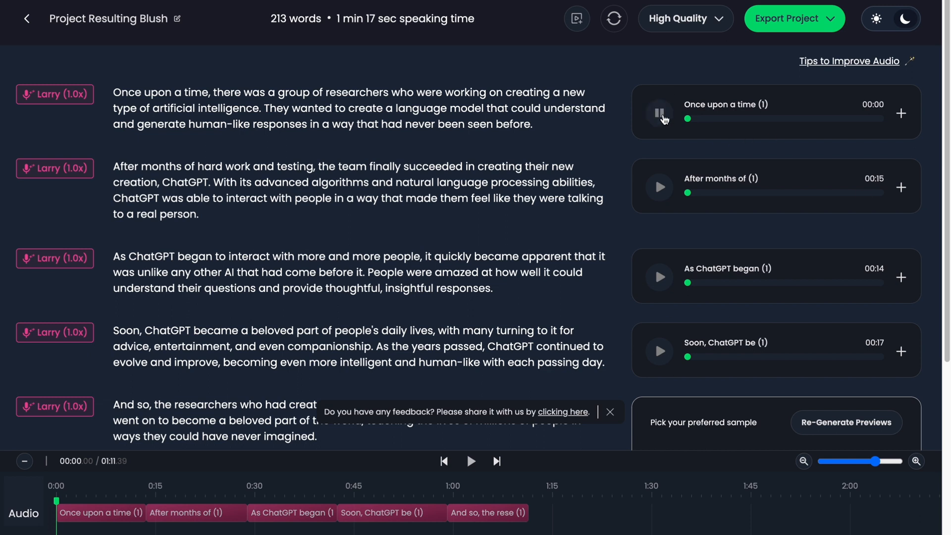
click(660, 187)
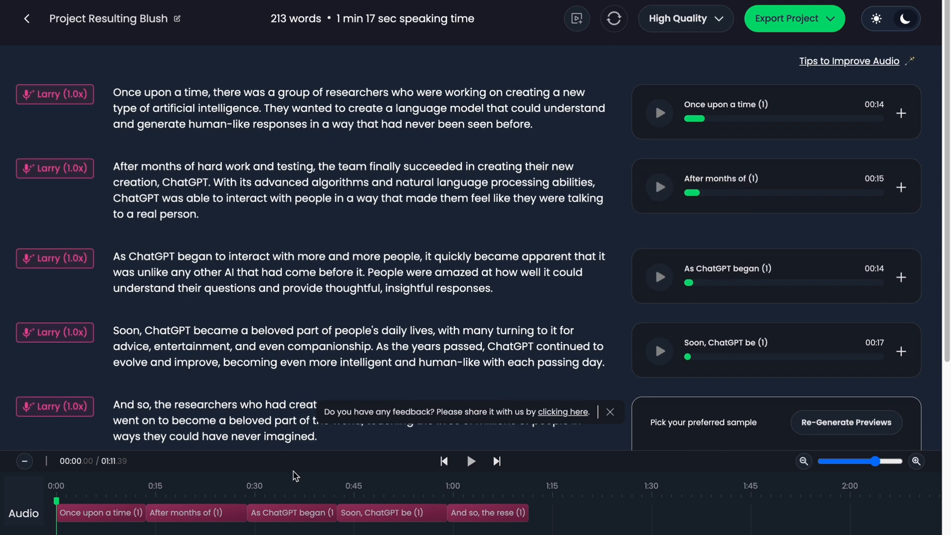
scroll(down, 3)
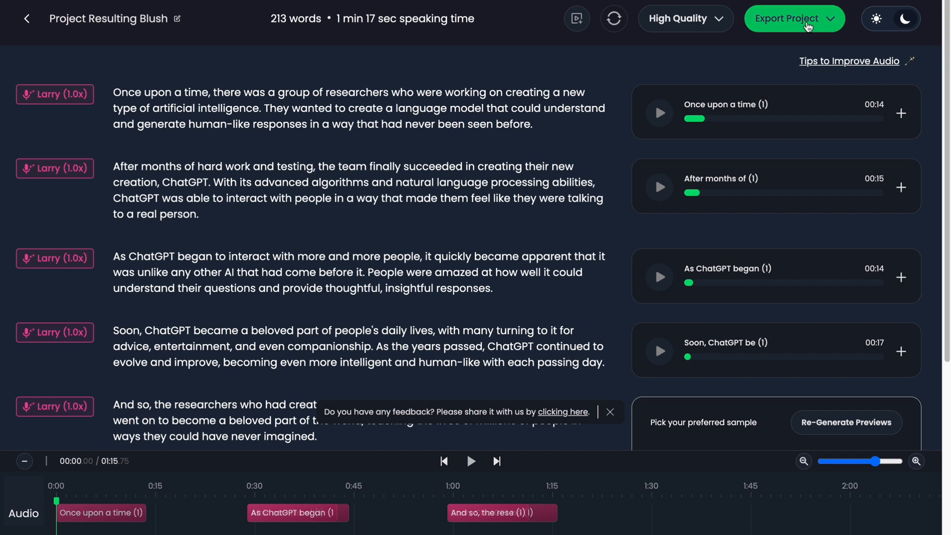
click(795, 18)
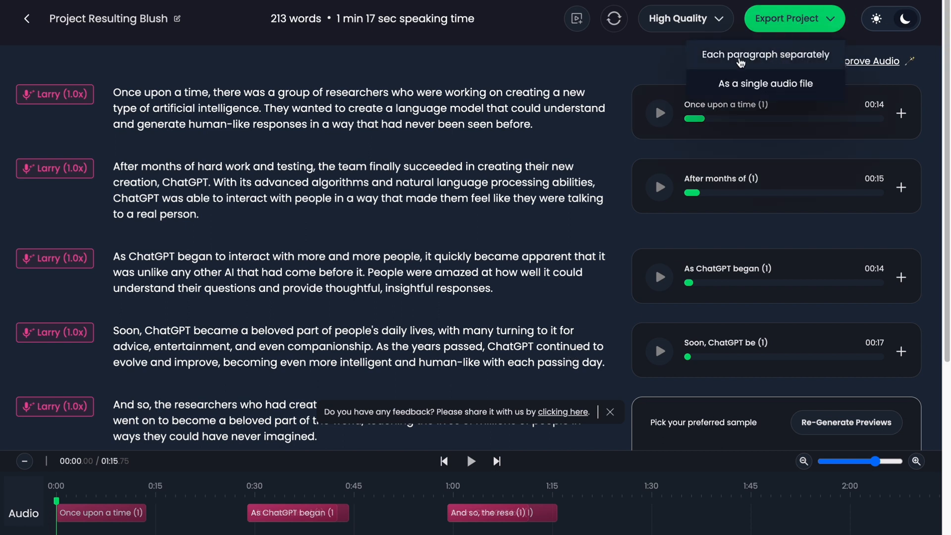
mouse_move(725, 75)
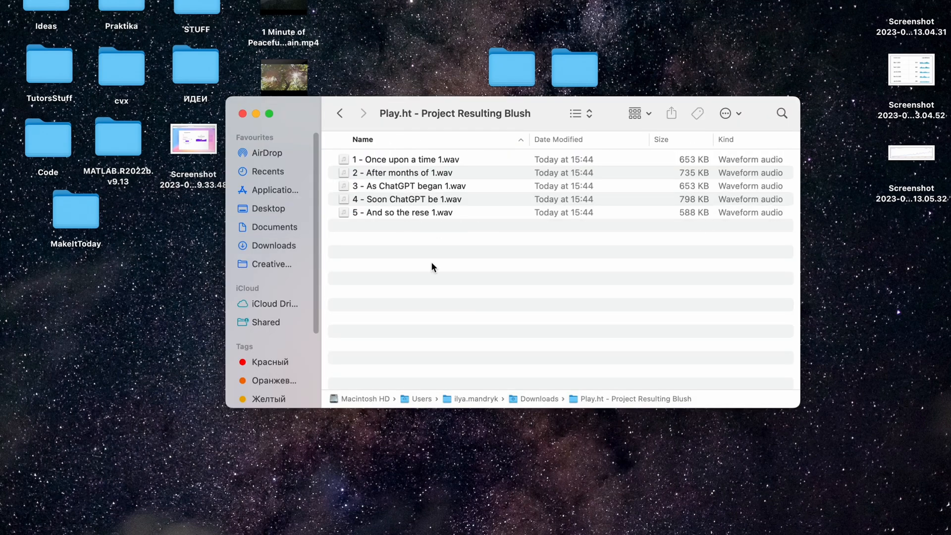
- Look over the five numbered WAV files in Finder and return to Chrome
click(403, 212)
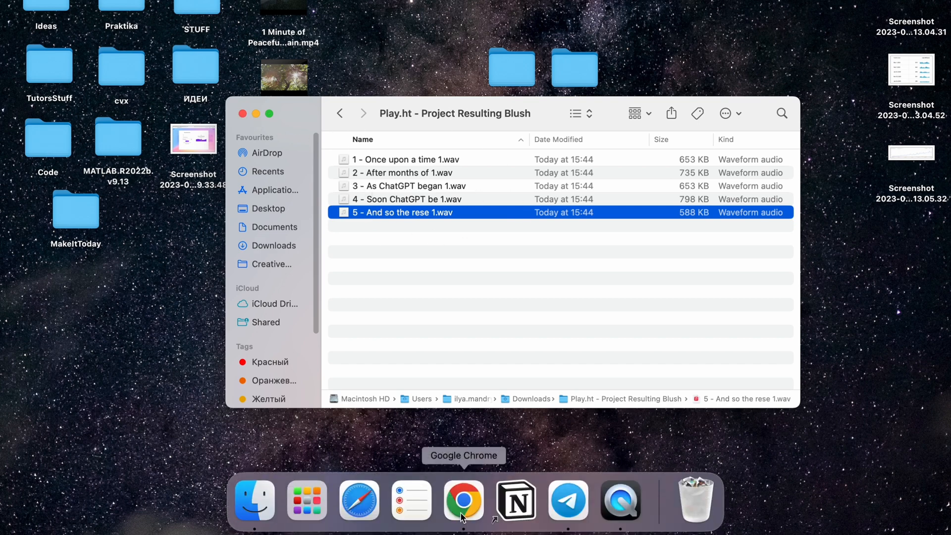
click(463, 501)
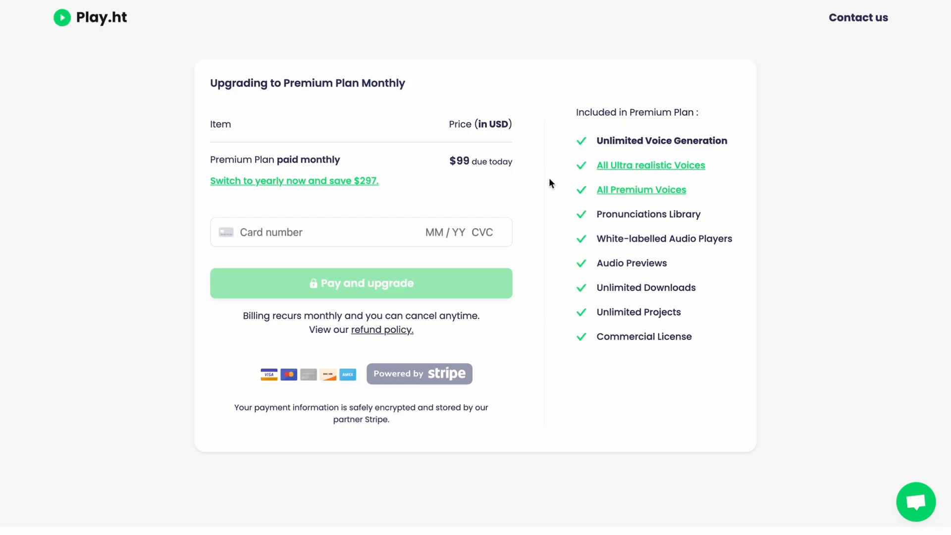
mouse_move(662, 50)
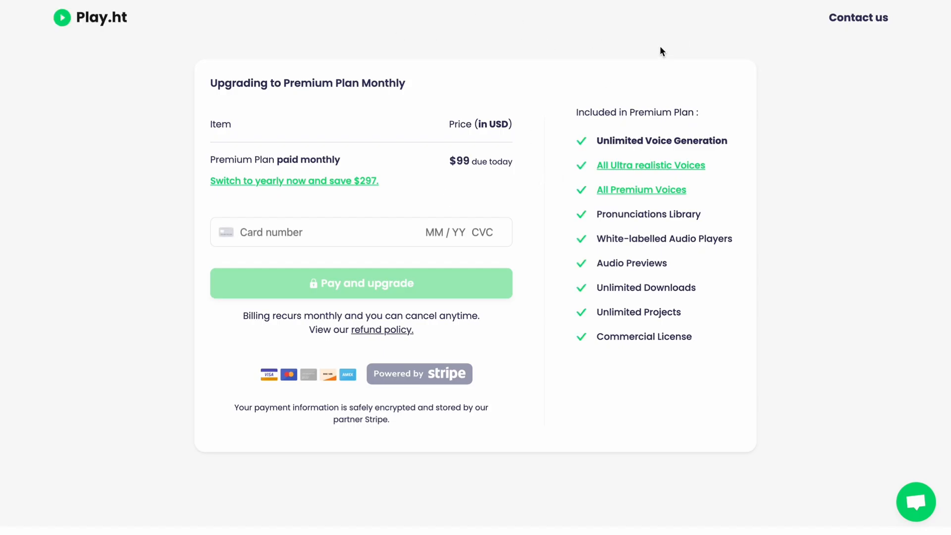
mouse_move(231, 123)
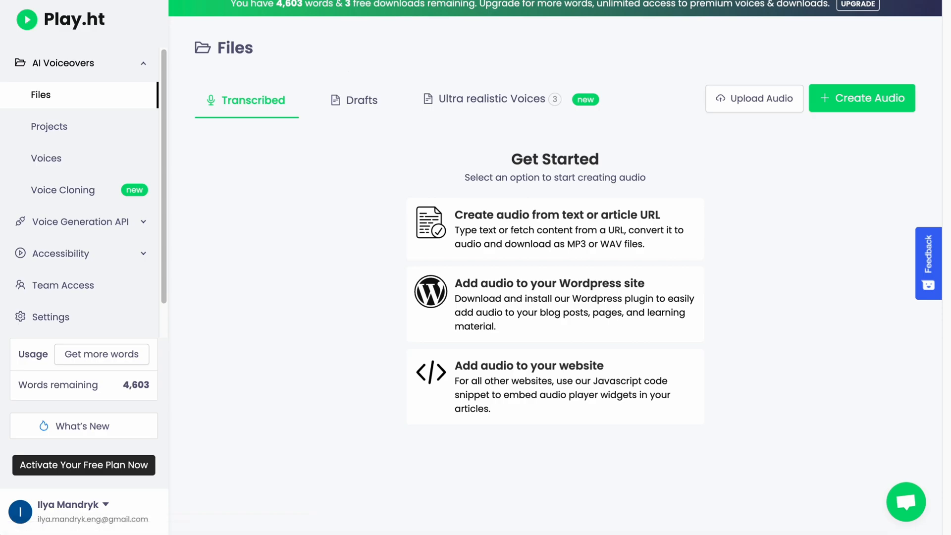
- Go to the Premium plan upgrade page priced at $99 monthly
click(856, 4)
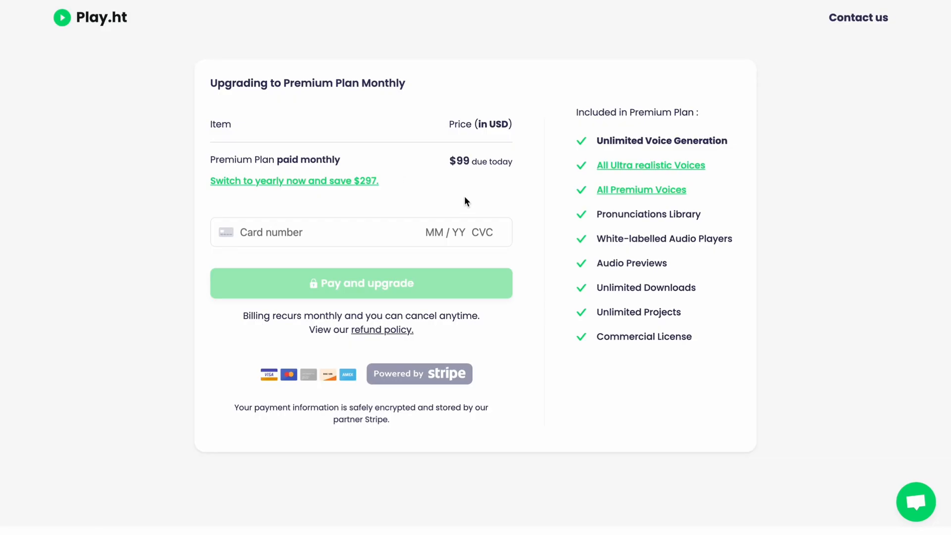
mouse_move(450, 163)
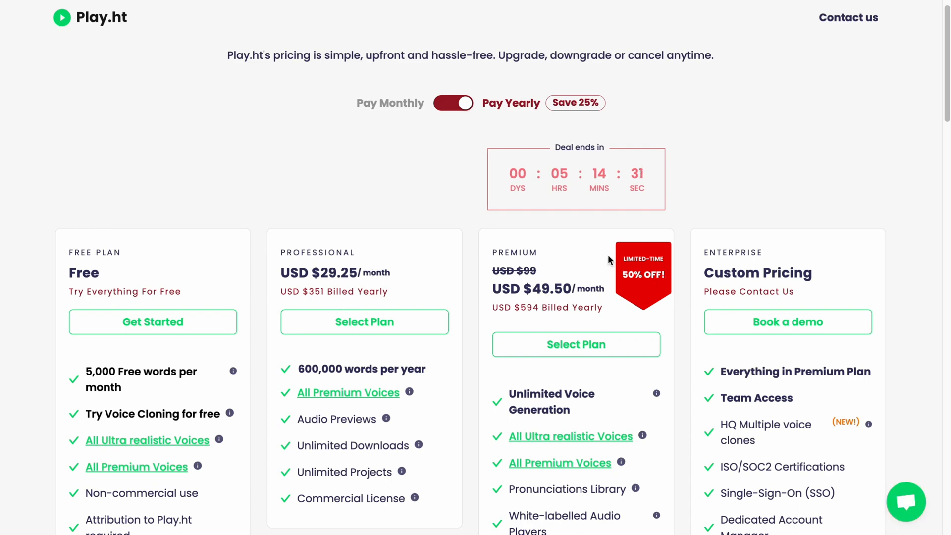
scroll(down, 3)
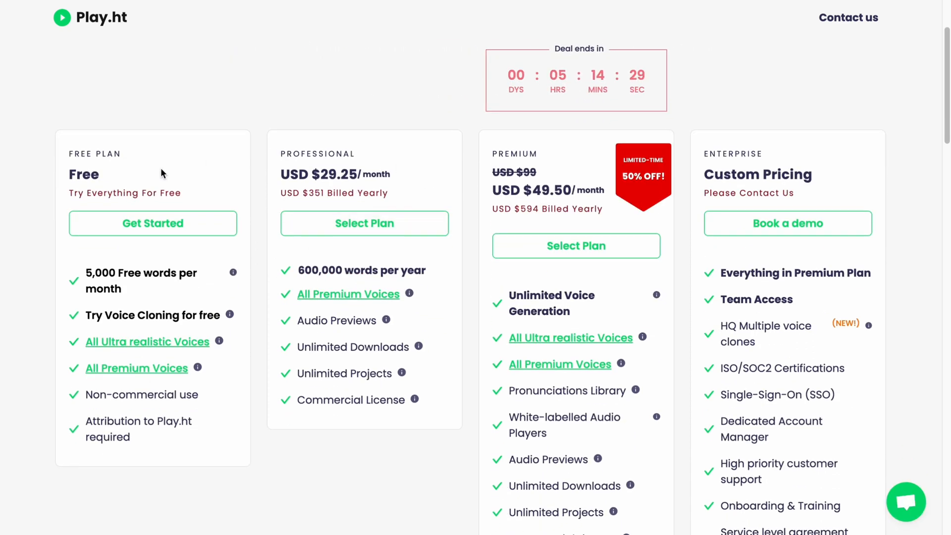
mouse_move(126, 153)
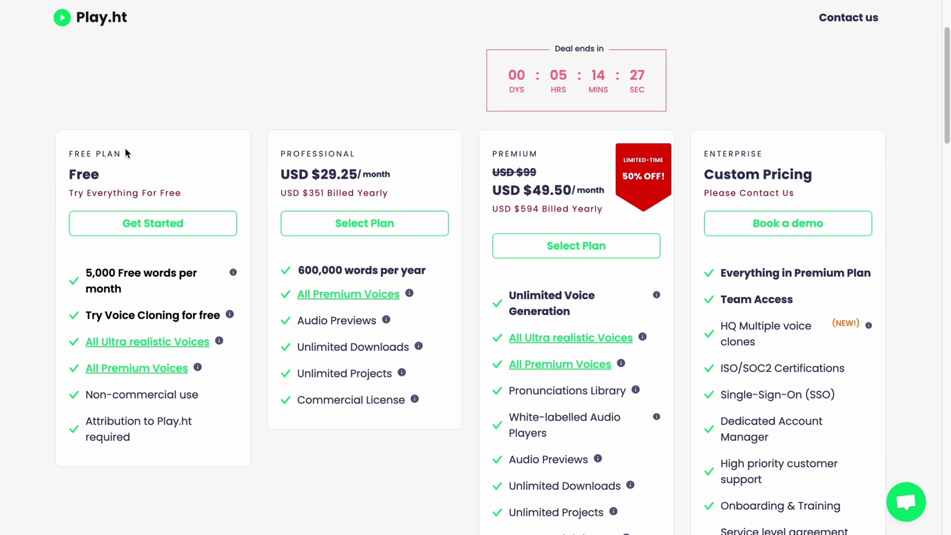
mouse_move(660, 214)
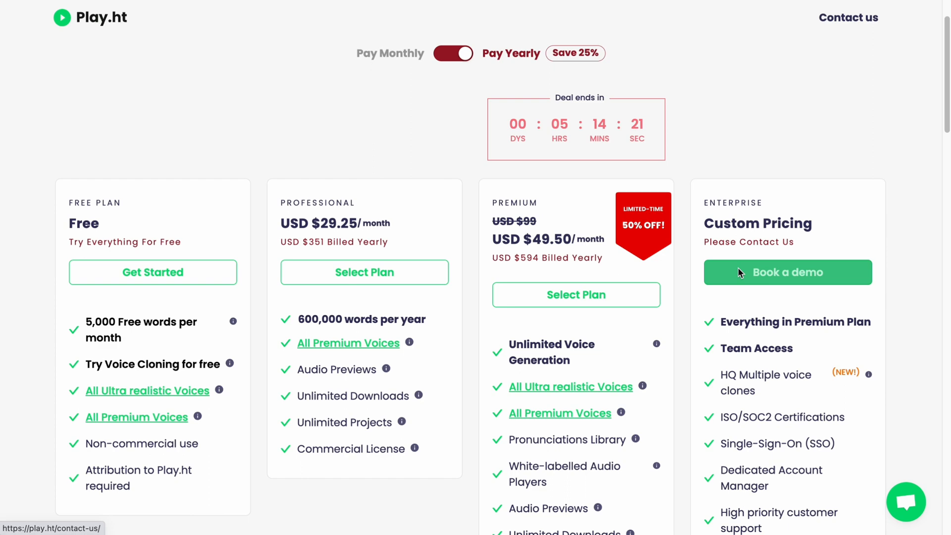
scroll(down, 3)
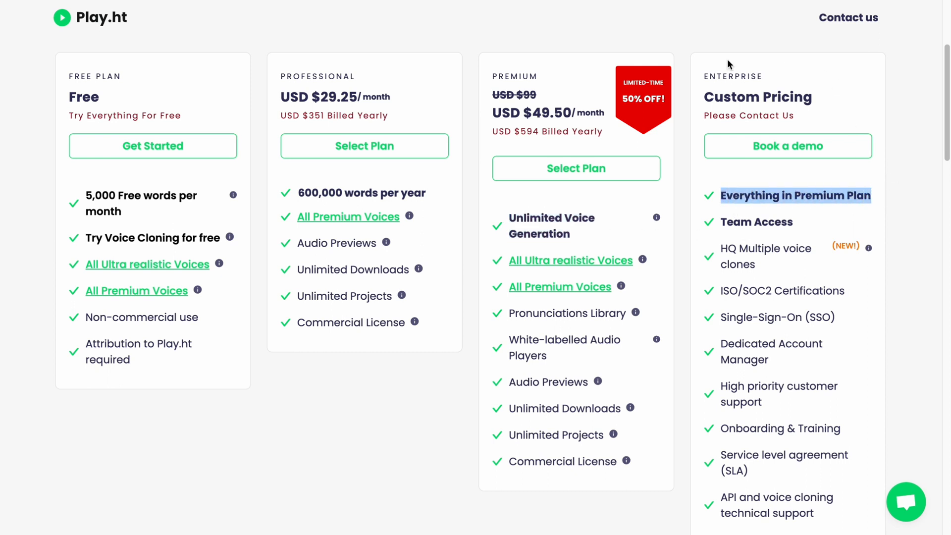
mouse_move(705, 322)
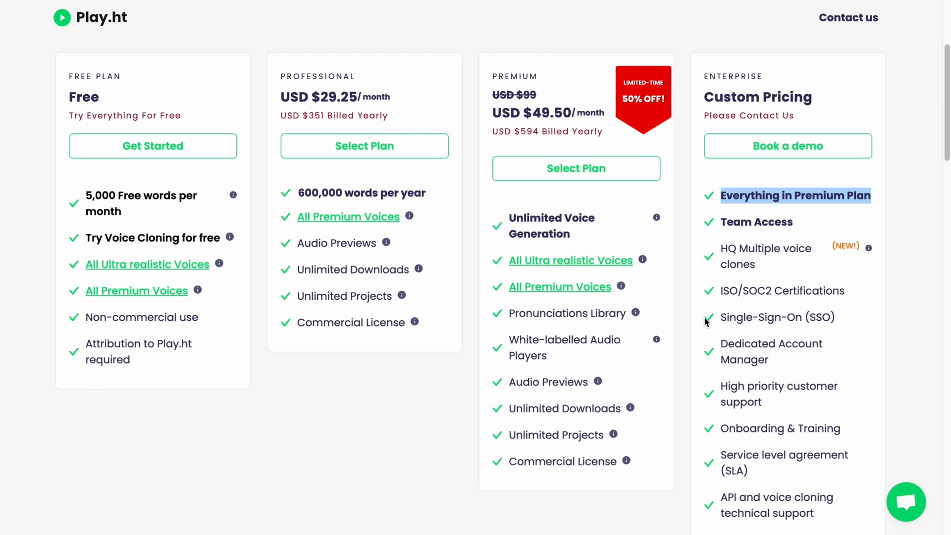
mouse_move(375, 343)
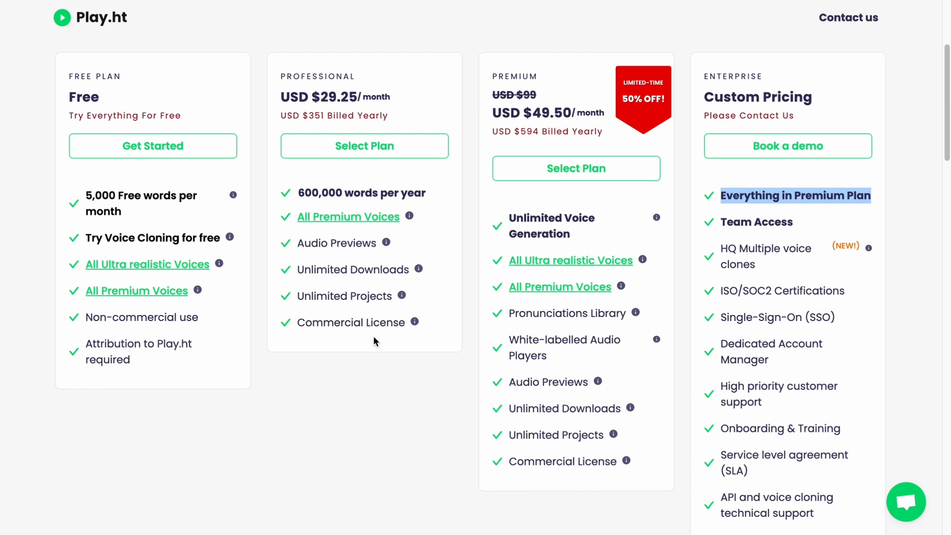
mouse_move(117, 245)
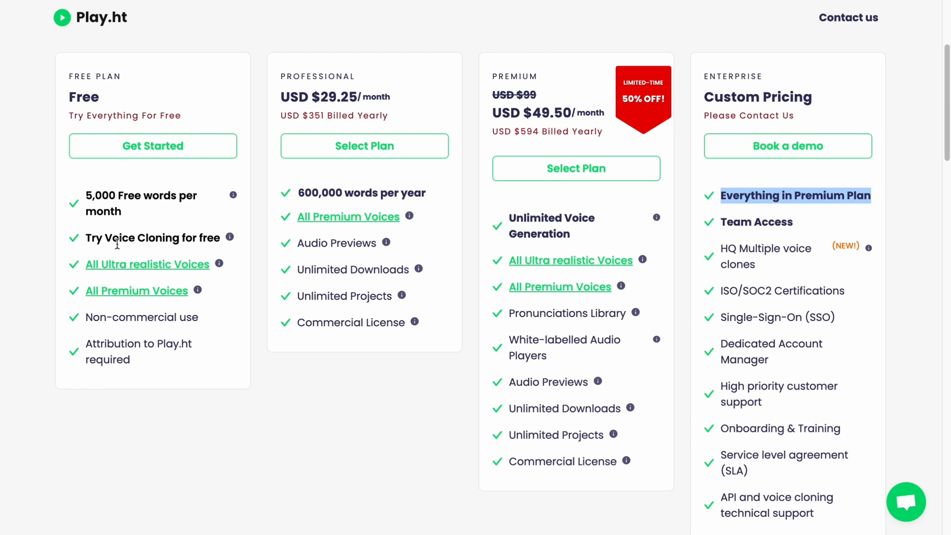
mouse_move(379, 258)
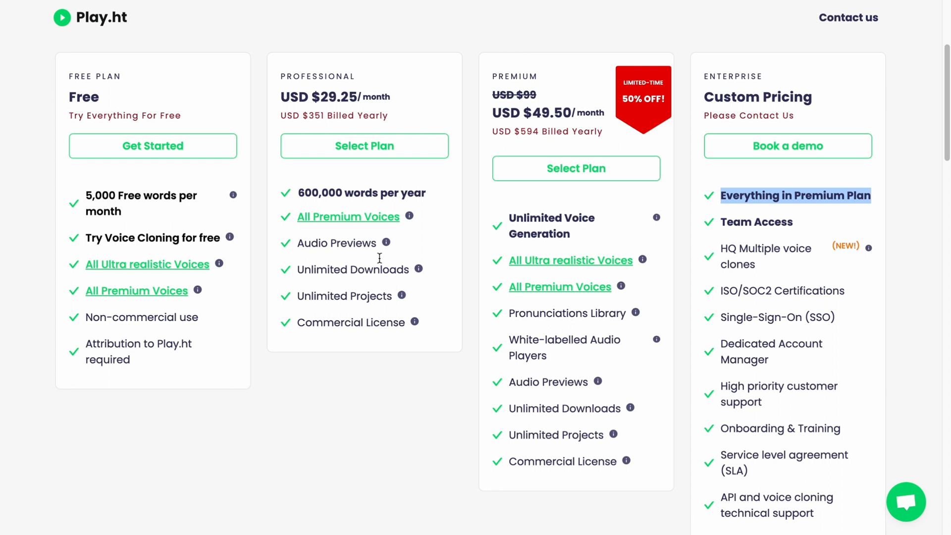
mouse_move(366, 300)
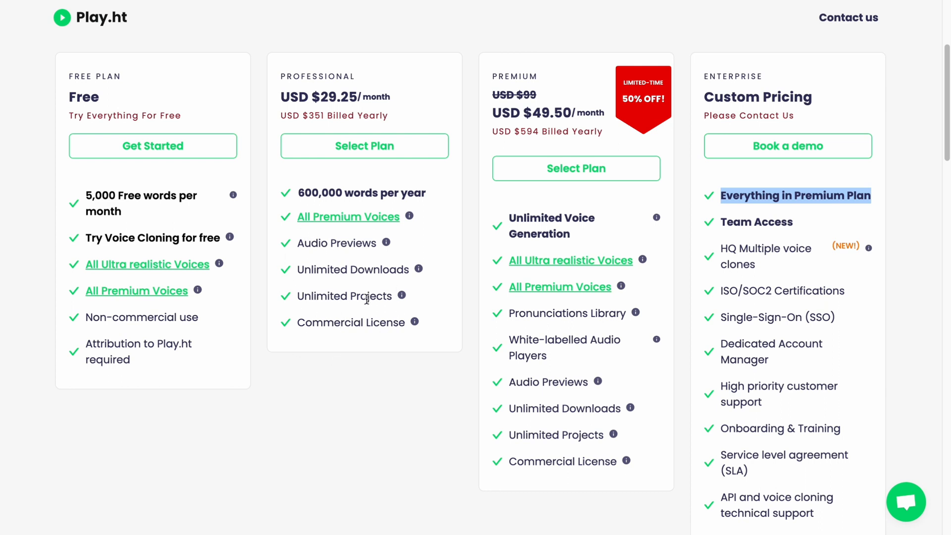
mouse_move(293, 247)
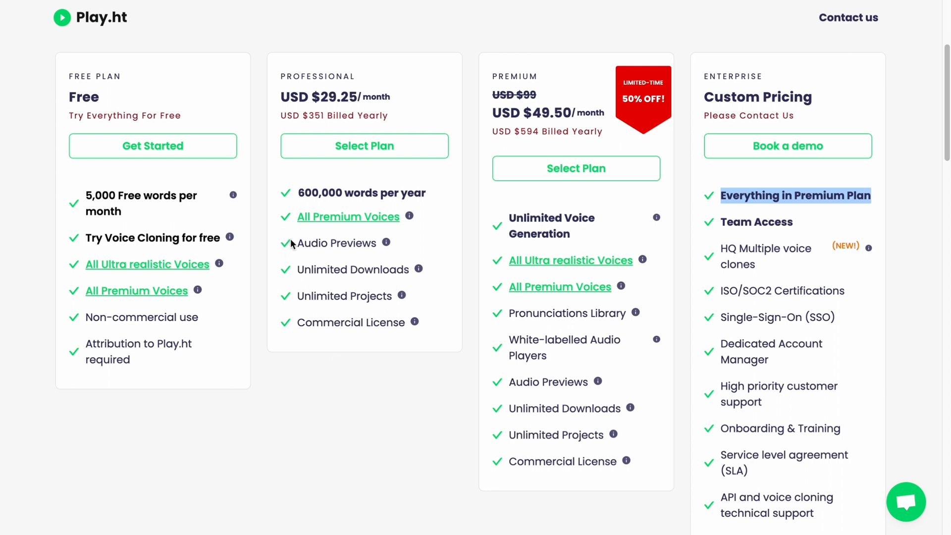
mouse_move(415, 322)
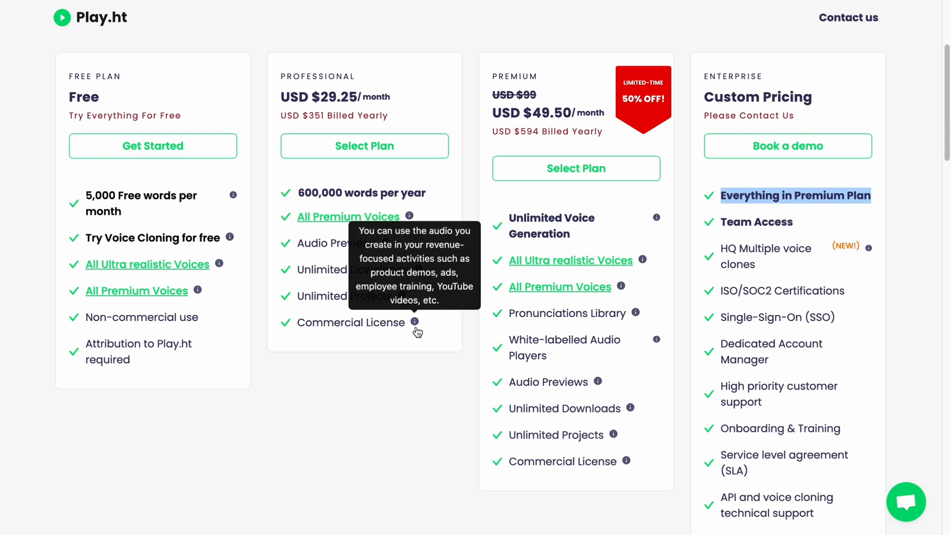
mouse_move(497, 232)
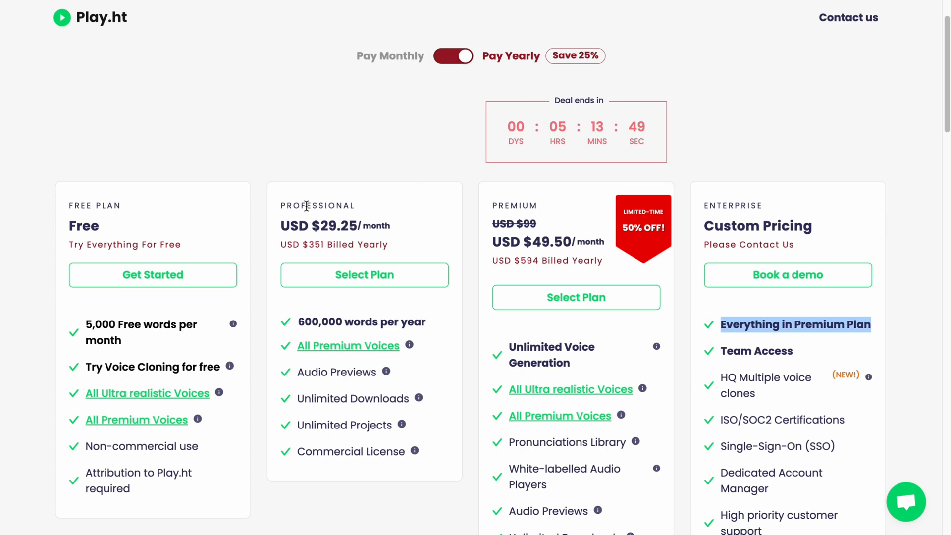
mouse_move(424, 206)
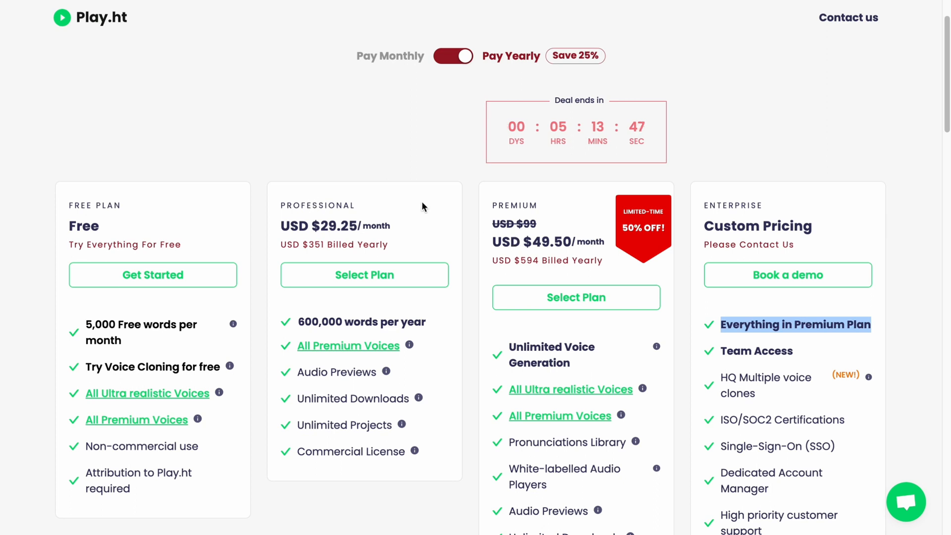
mouse_move(439, 195)
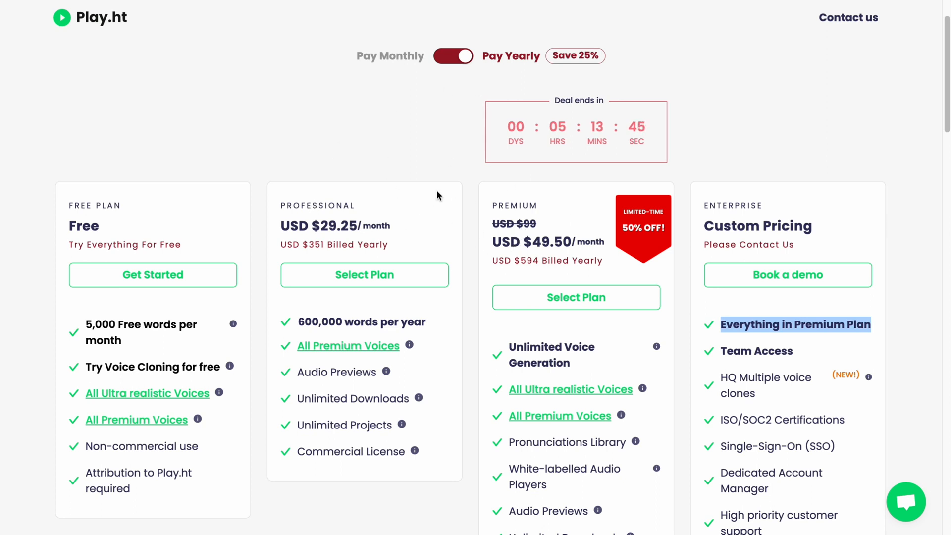
mouse_move(483, 197)
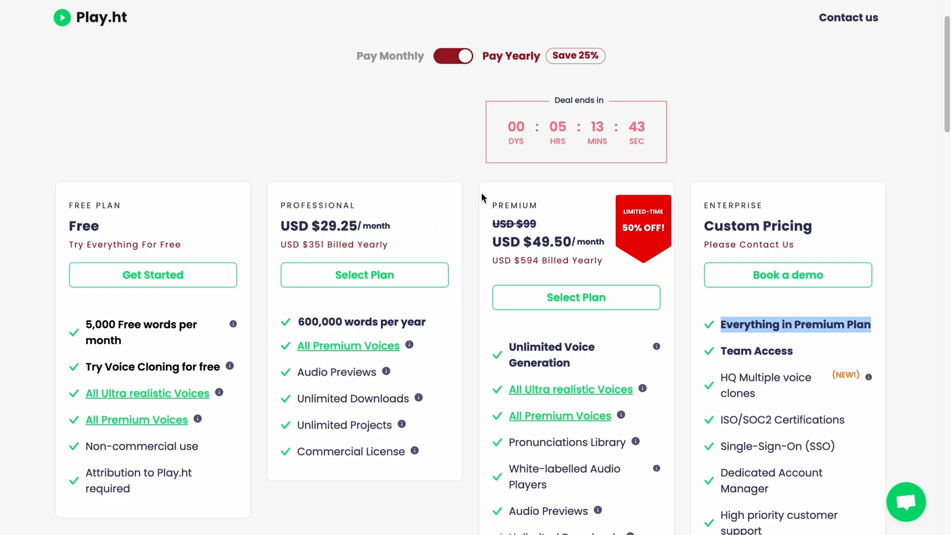
scroll(down, 3)
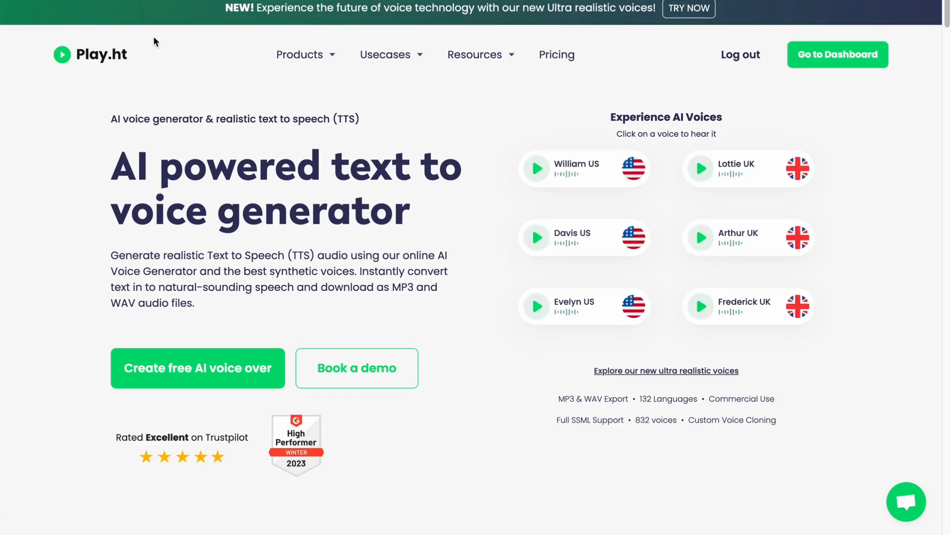
mouse_move(212, 111)
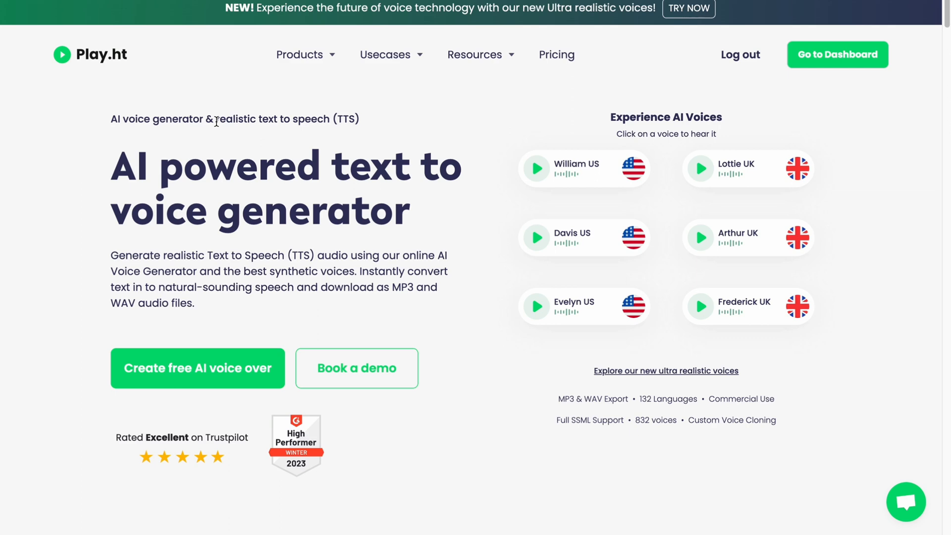
mouse_move(588, 145)
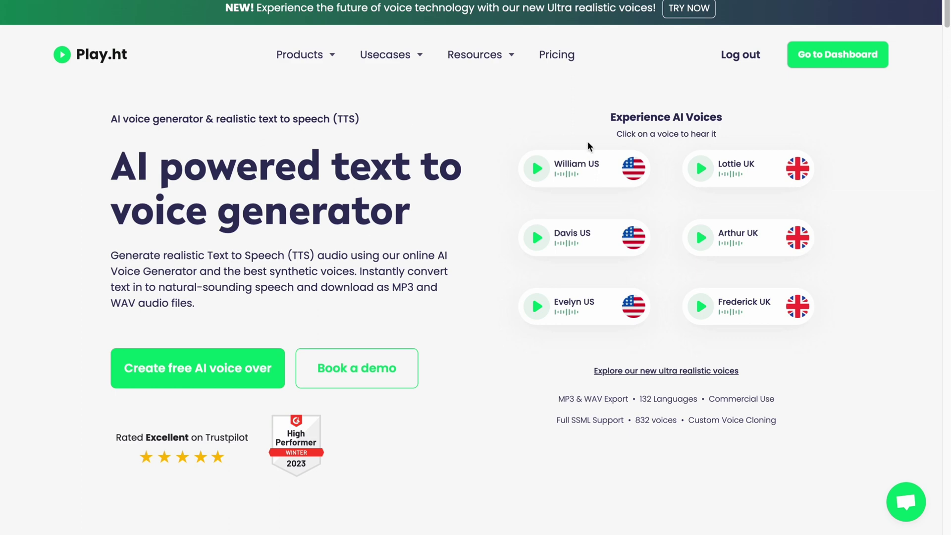